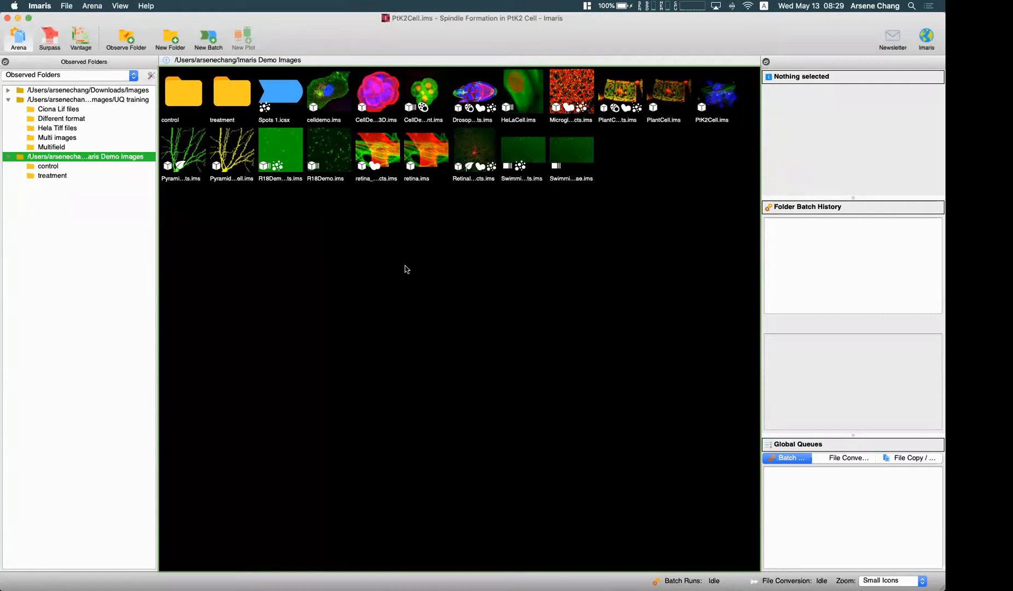
mouse_move(462, 223)
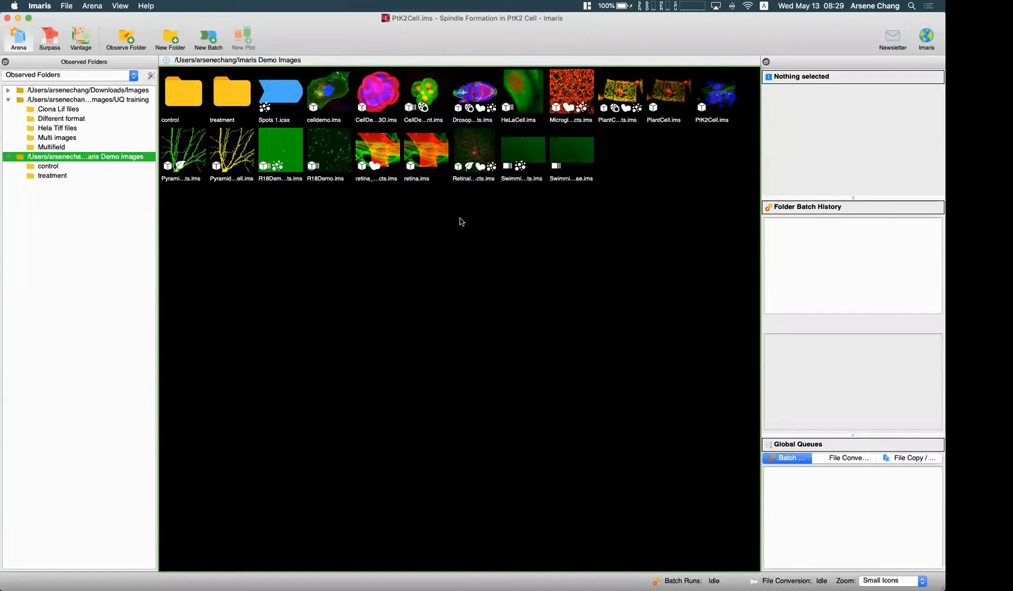
mouse_move(534, 134)
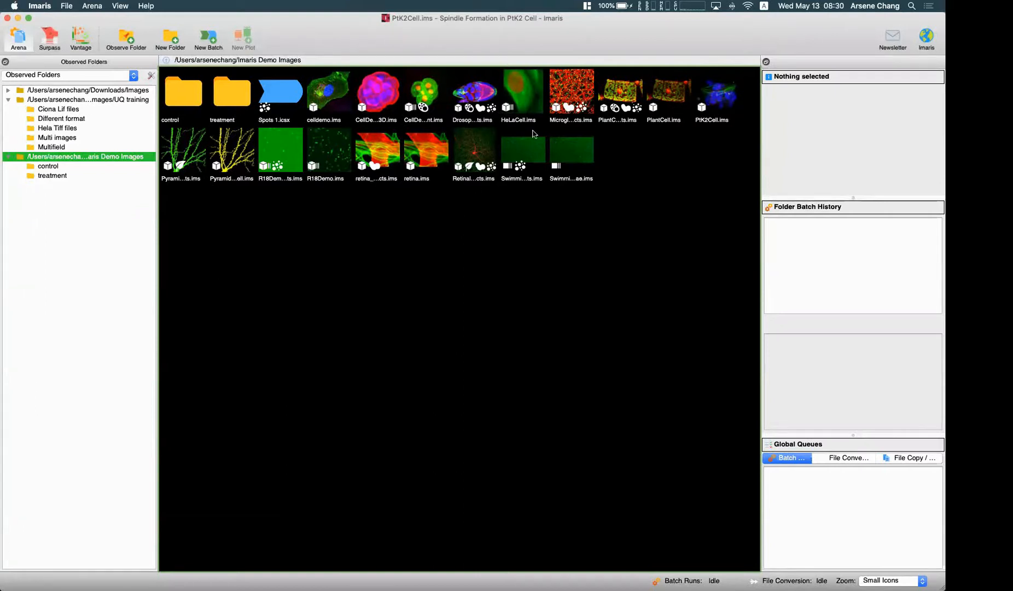
mouse_move(620, 91)
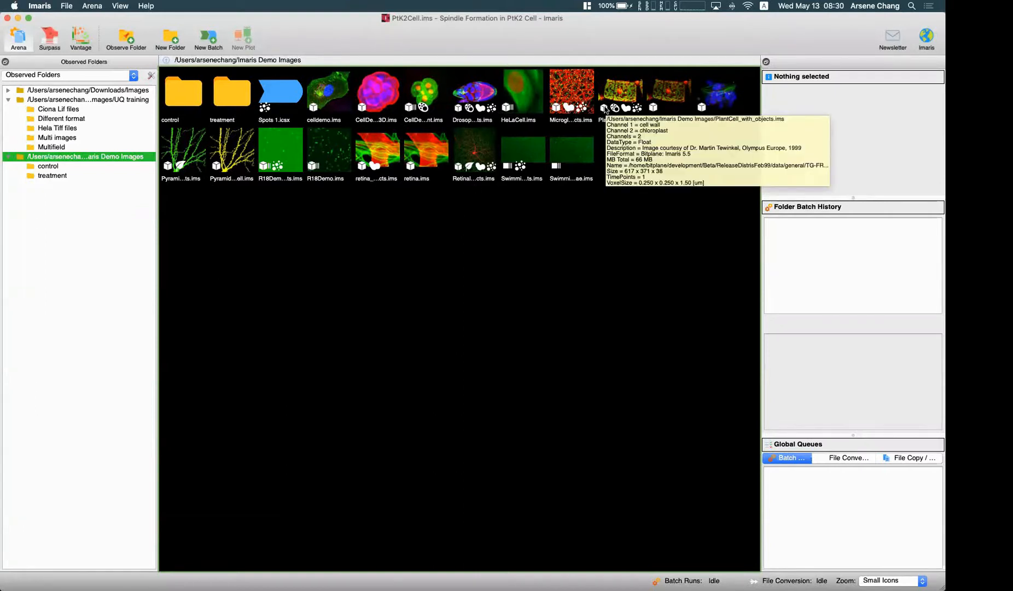
mouse_move(670, 104)
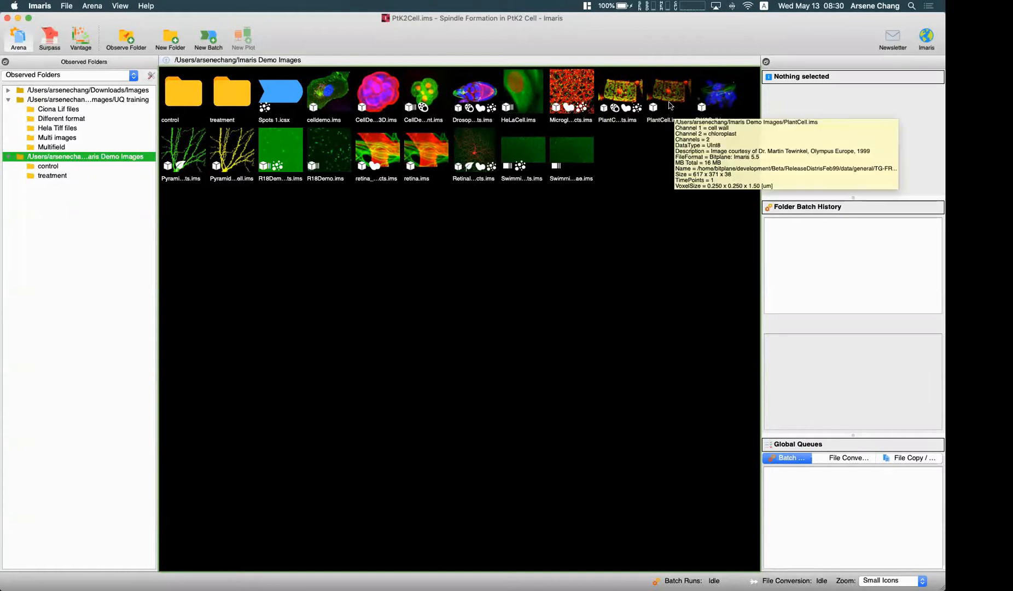
Step: Open PlantCell.ims in Surpass and add a new Surfaces object to the scene
double_click(669, 92)
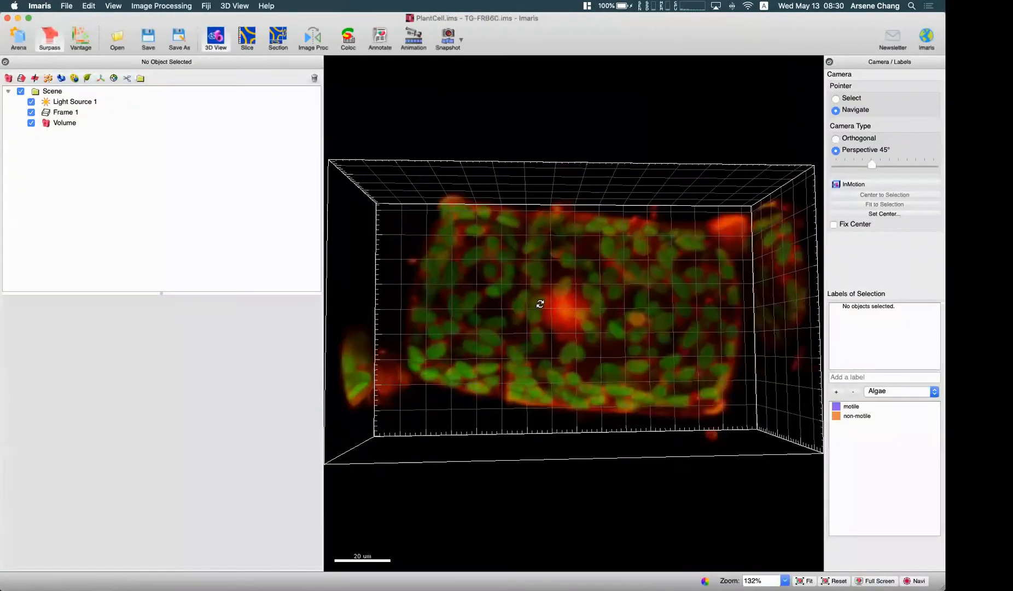
scroll("down", 3)
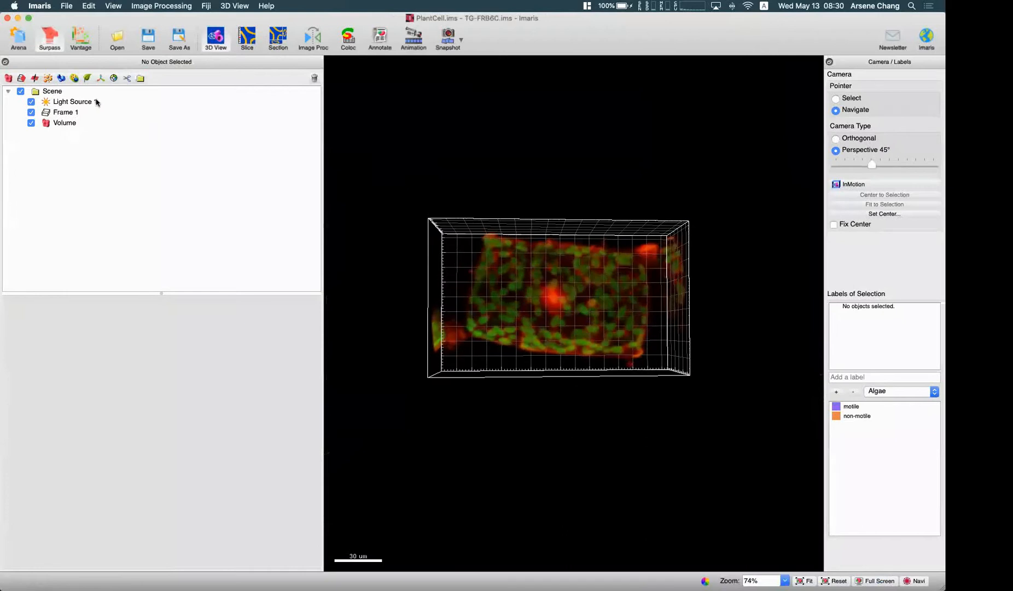
left_click(9, 78)
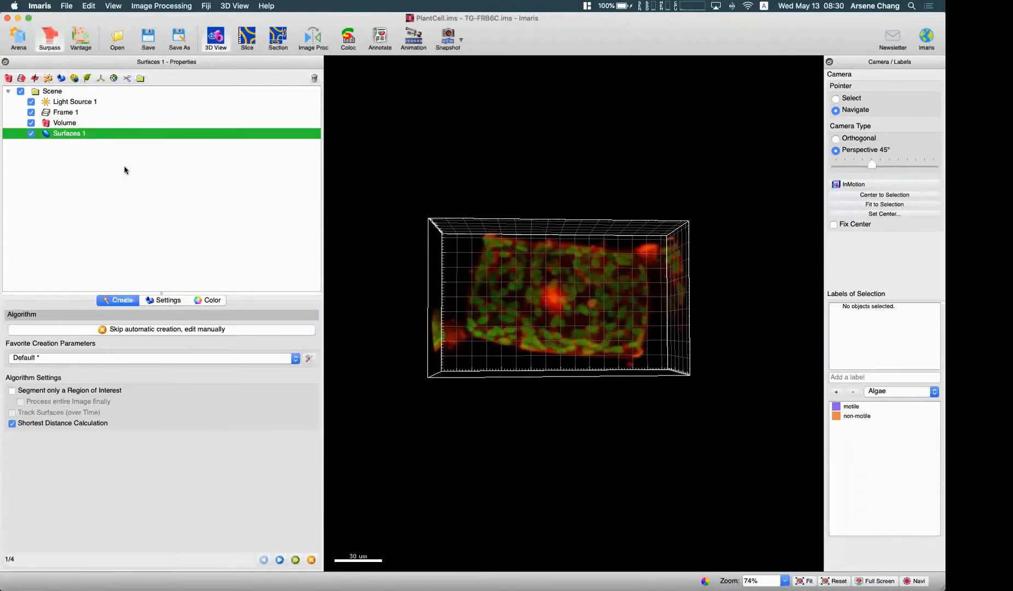
mouse_move(74, 418)
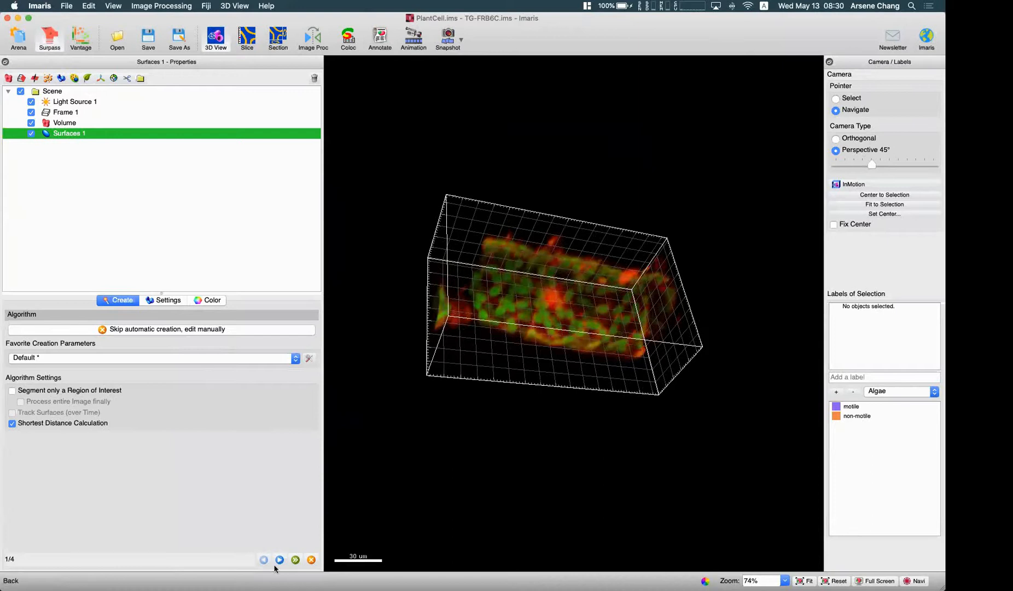
Step: Choose Channel 1 - cell wall as source with smoothing, checking the chloroplast channel visibility
left_click(279, 560)
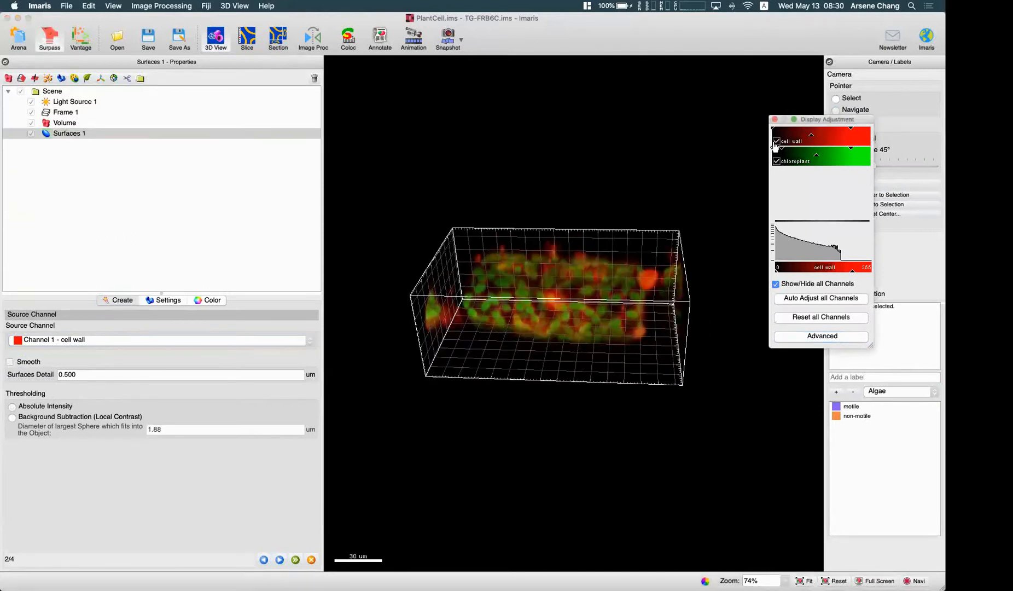
left_click(795, 161)
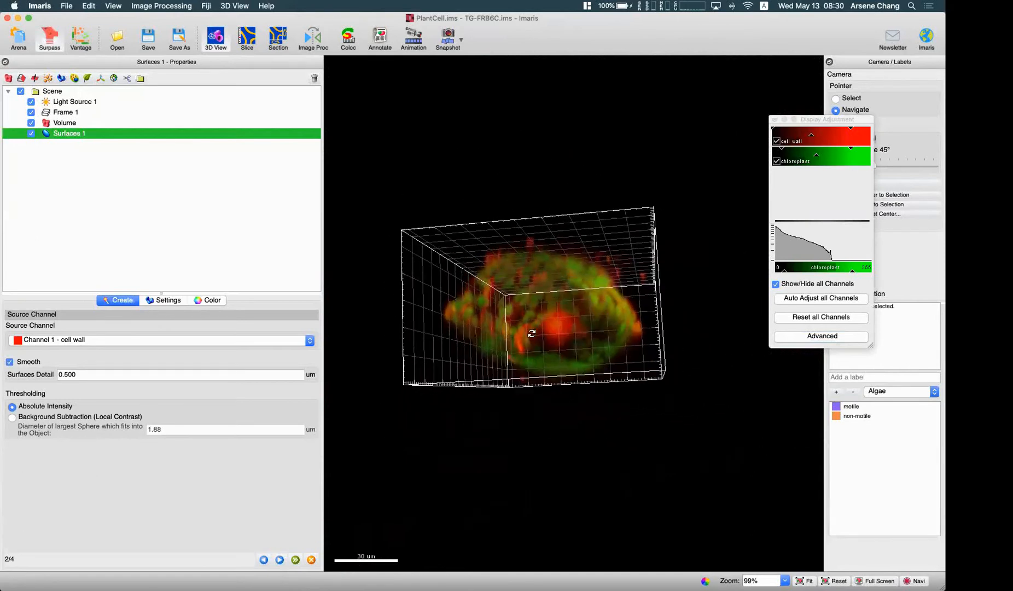
left_click(777, 161)
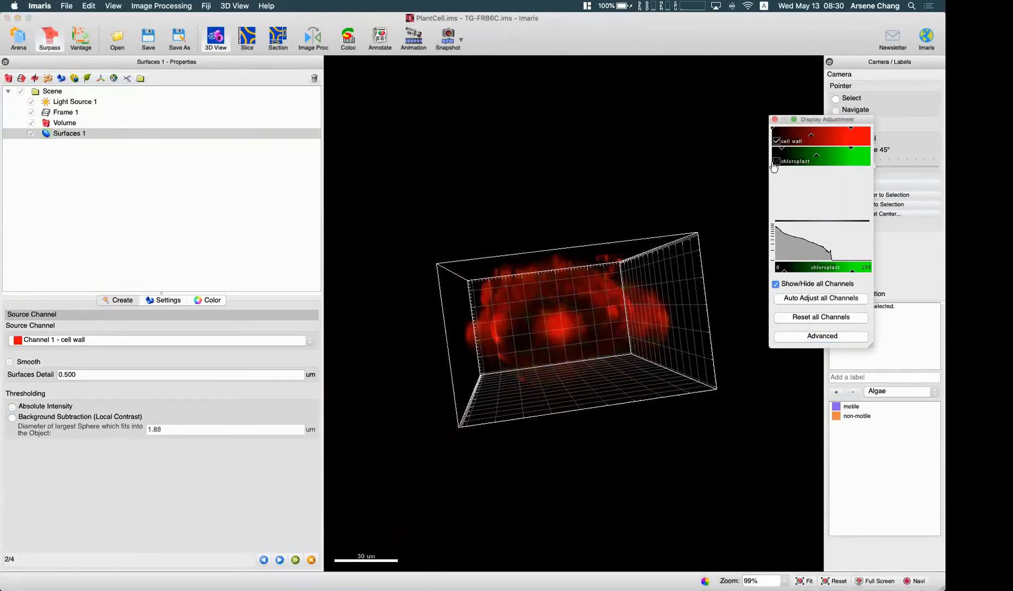
left_click(776, 161)
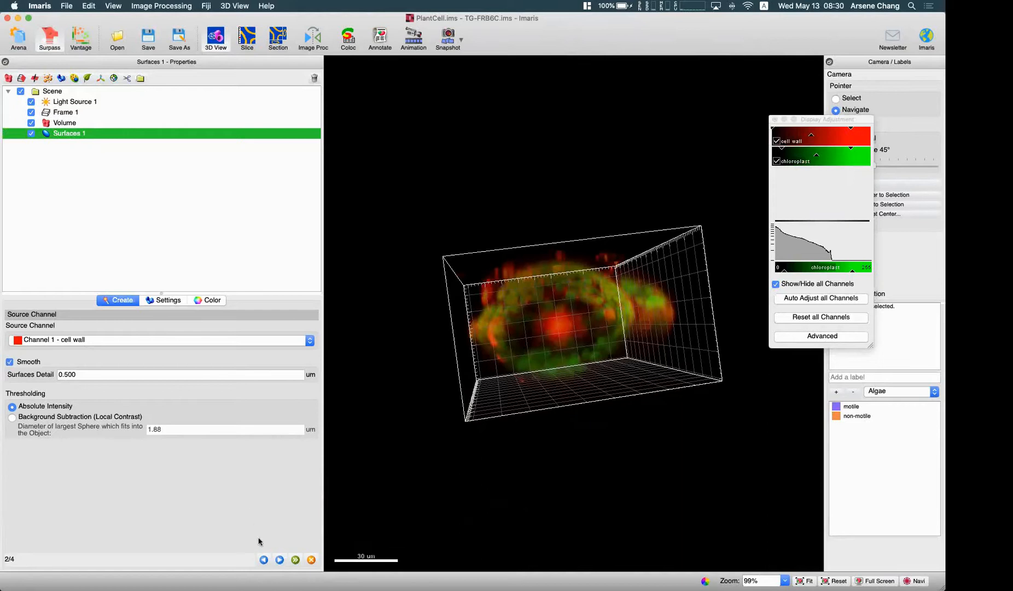
left_click(279, 560)
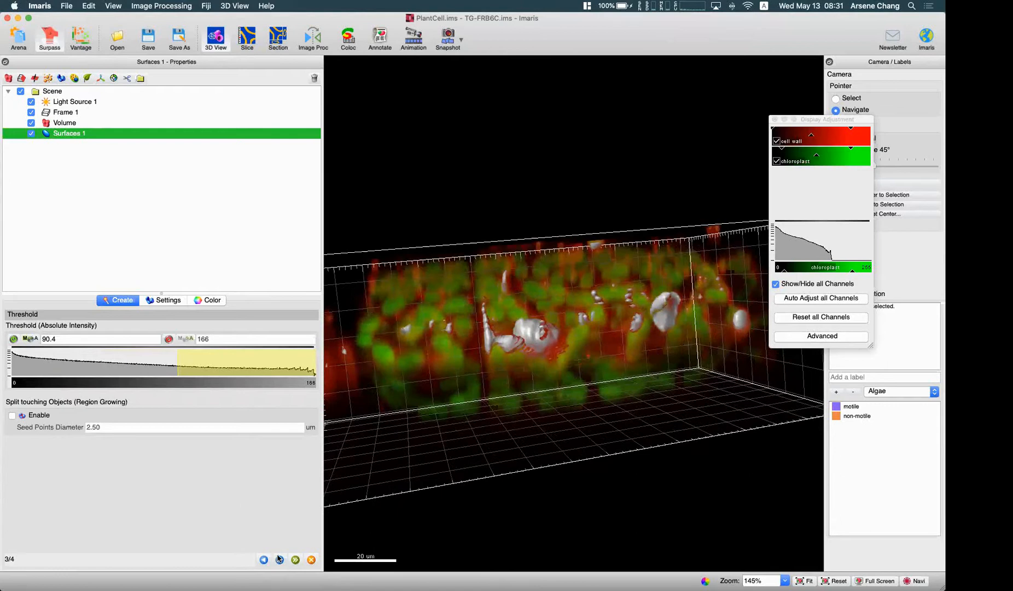
Step: Set the intensity threshold, keep large objects by voxel count and finish the Red surface
left_click(294, 559)
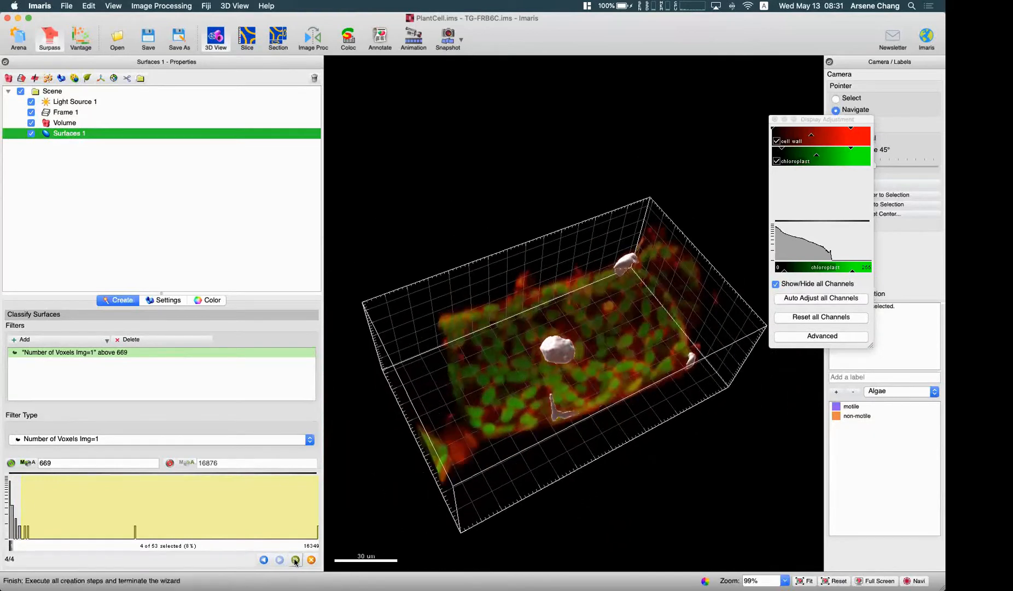
left_click(295, 561)
type("Red")
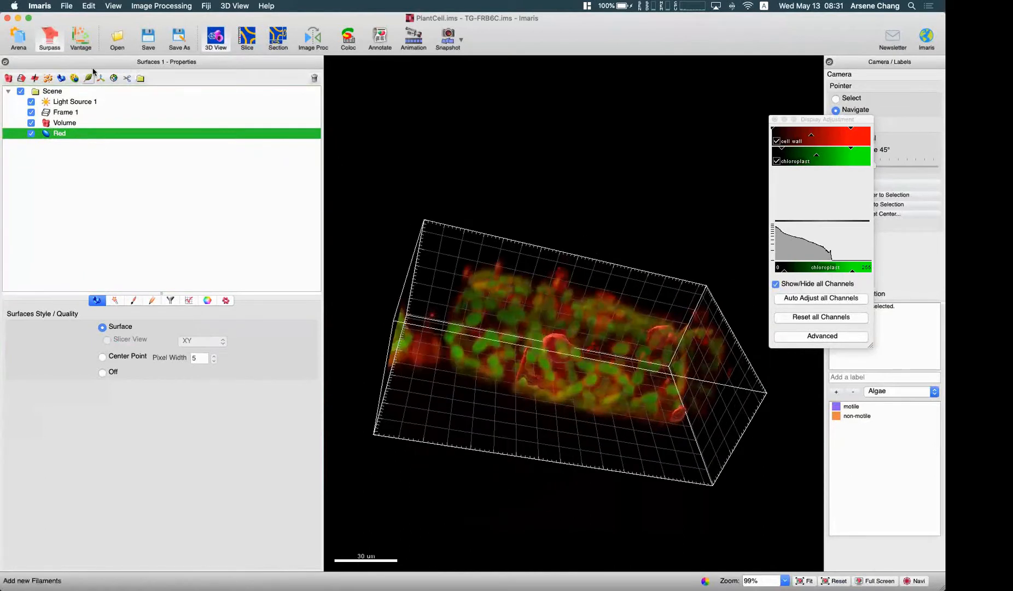
Step: Add a second Surfaces object on Channel 2 - chloroplast using background-subtraction thresholding
left_click(9, 78)
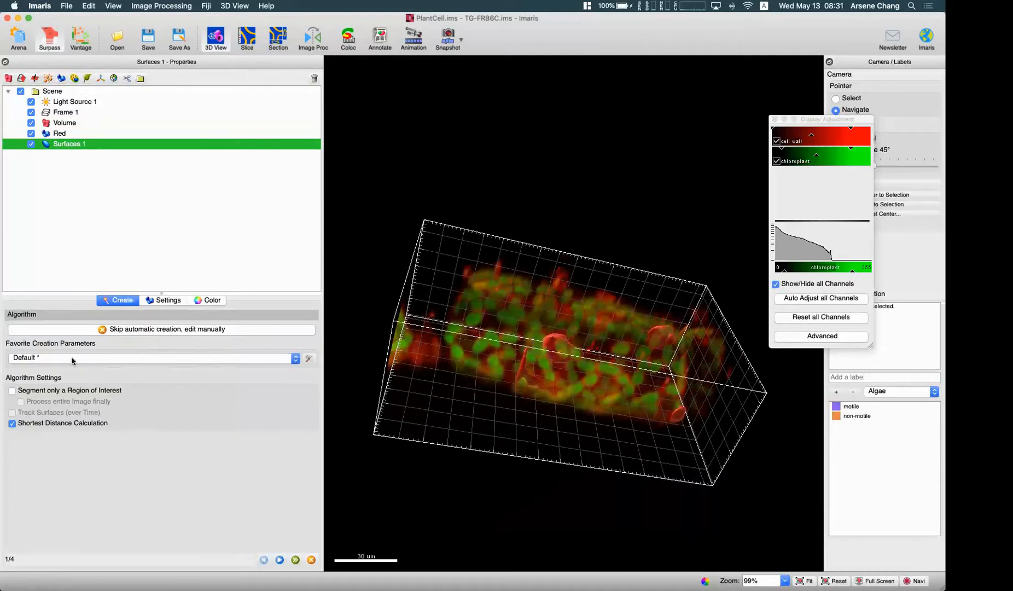
left_click(294, 561)
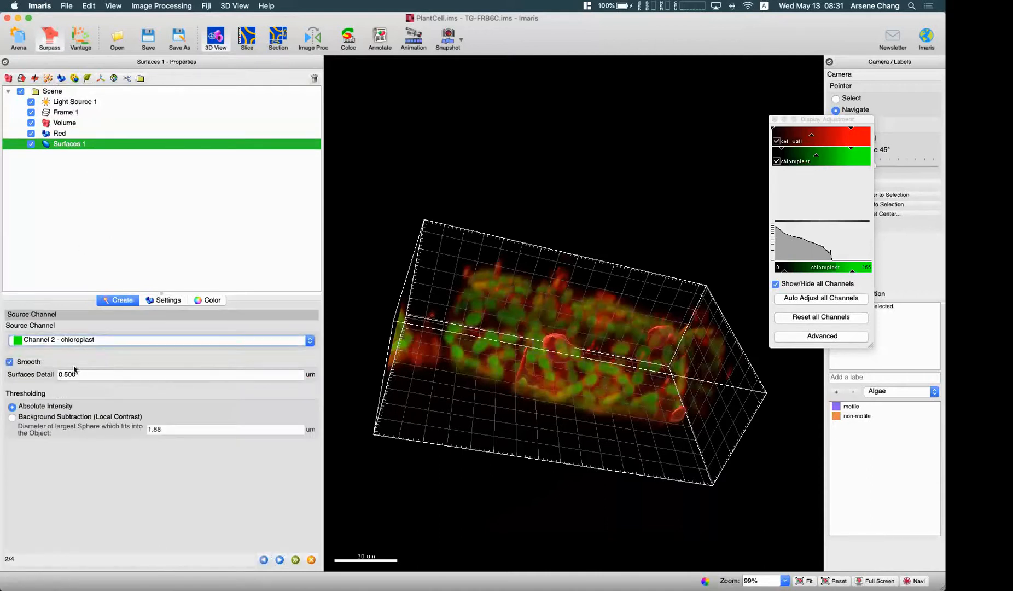
left_click(12, 418)
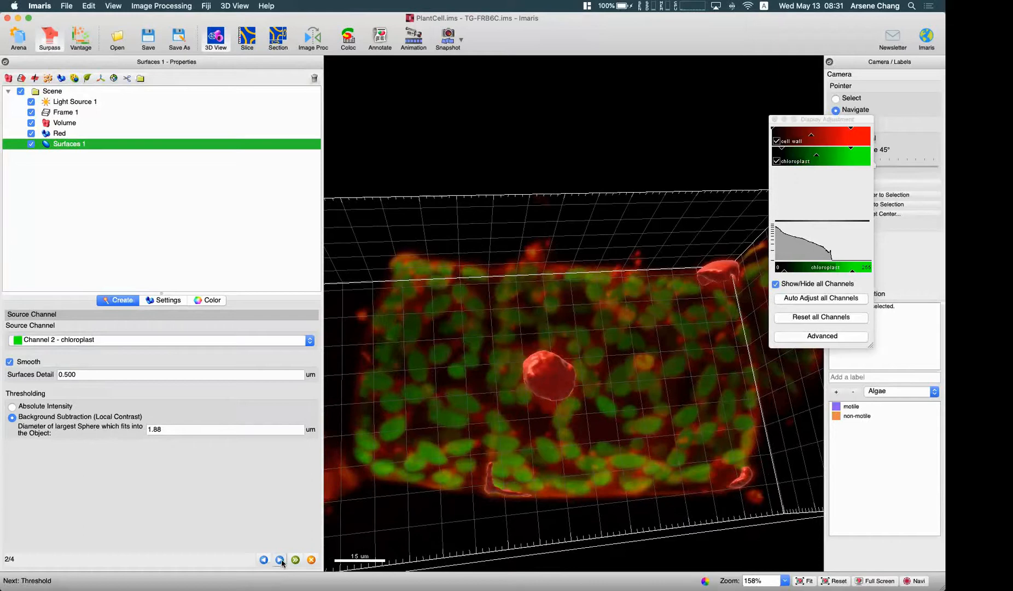
left_click(280, 560)
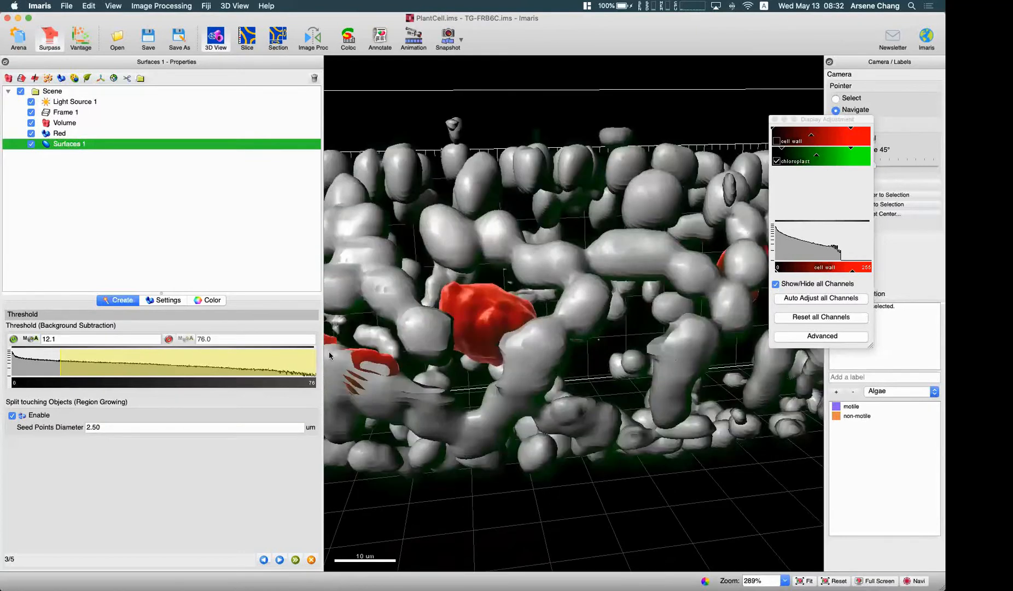
Step: Revisit the threshold step, keep seed points by quality and compute the chloroplast surfaces
left_click(121, 300)
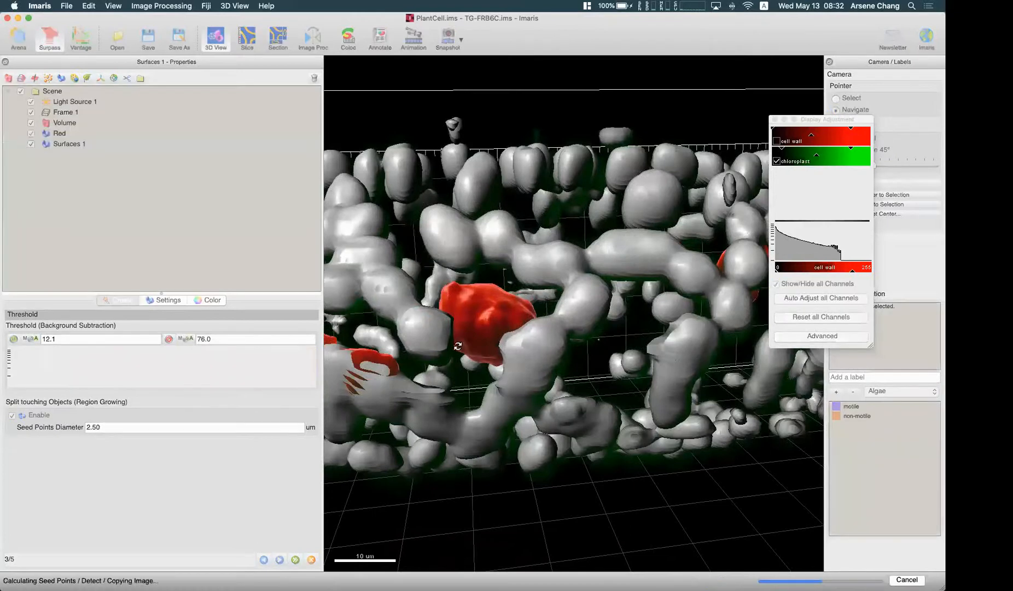
left_click(294, 560)
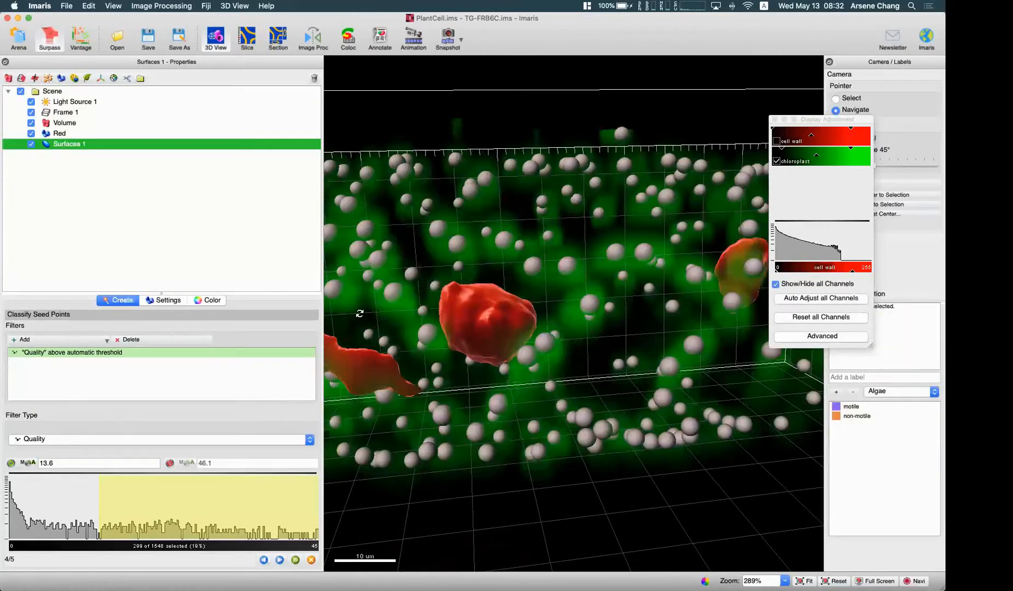
left_click(264, 560)
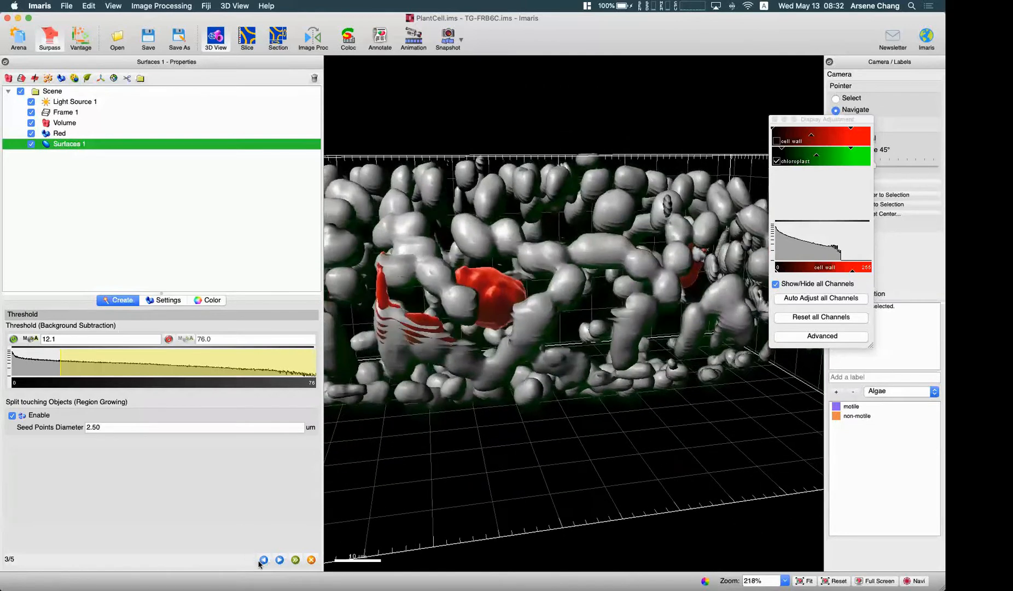
left_click(279, 560)
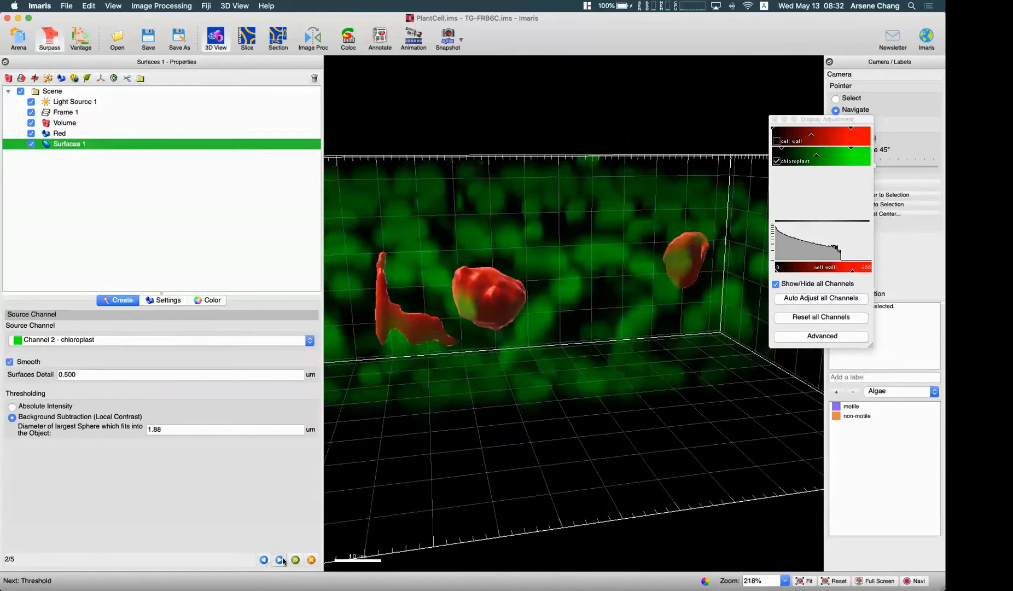
left_click(296, 560)
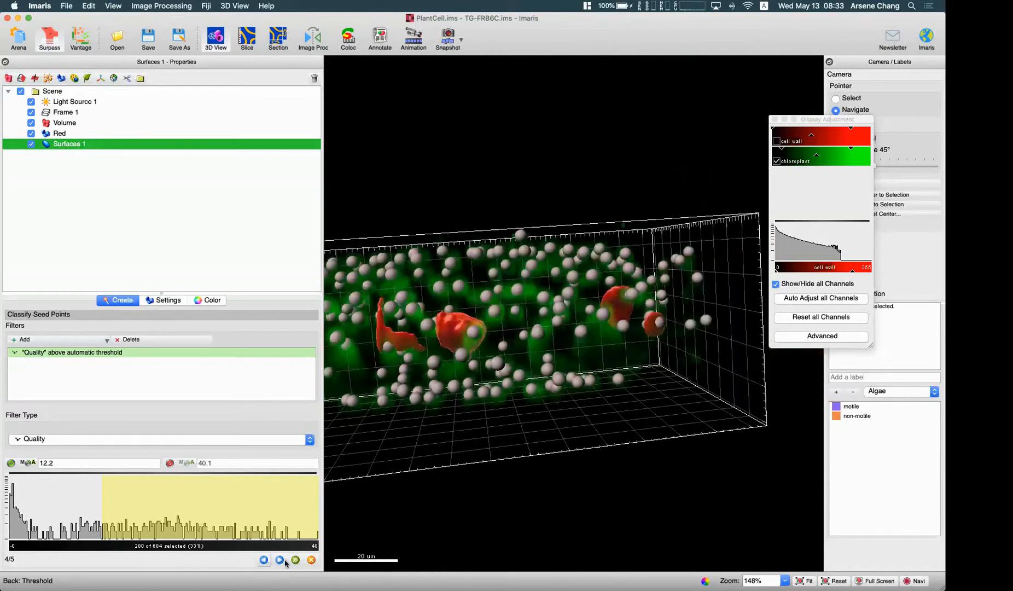
left_click(295, 561)
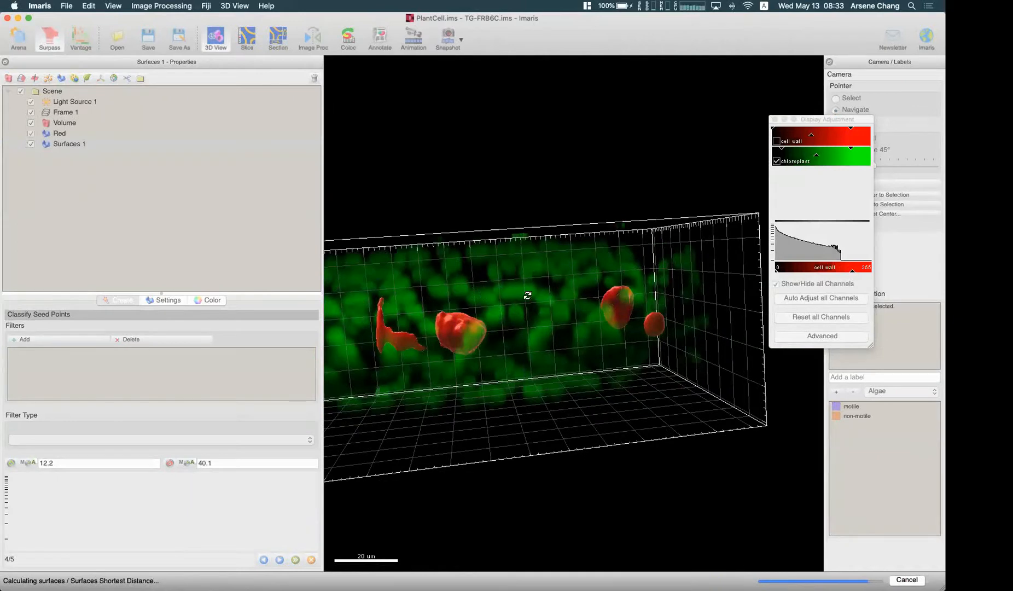
Step: Finish the chloroplast surfaces with the voxel filter above 10 and rename them Green
left_click(121, 300)
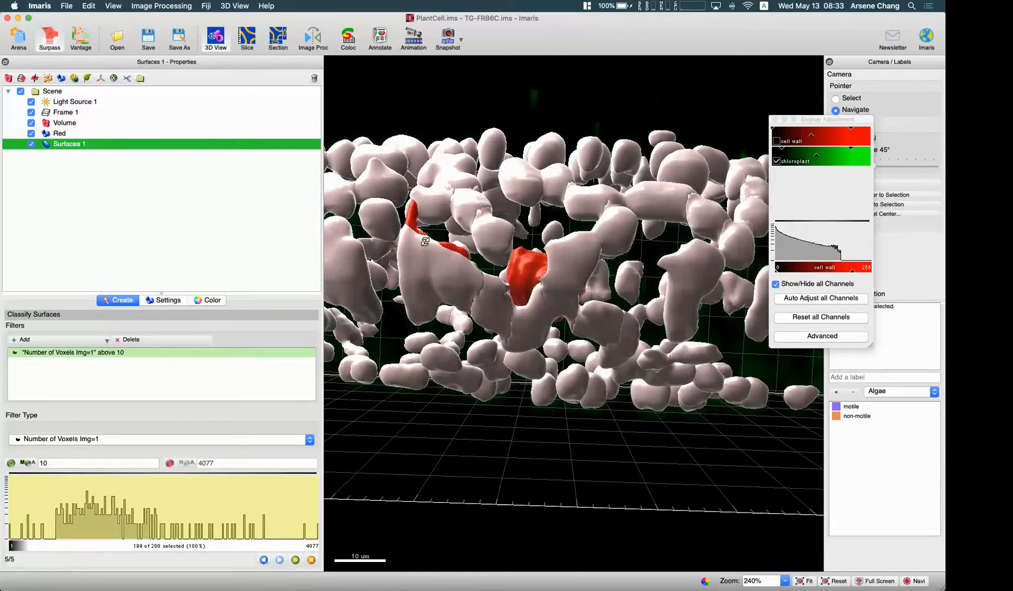
mouse_move(430, 281)
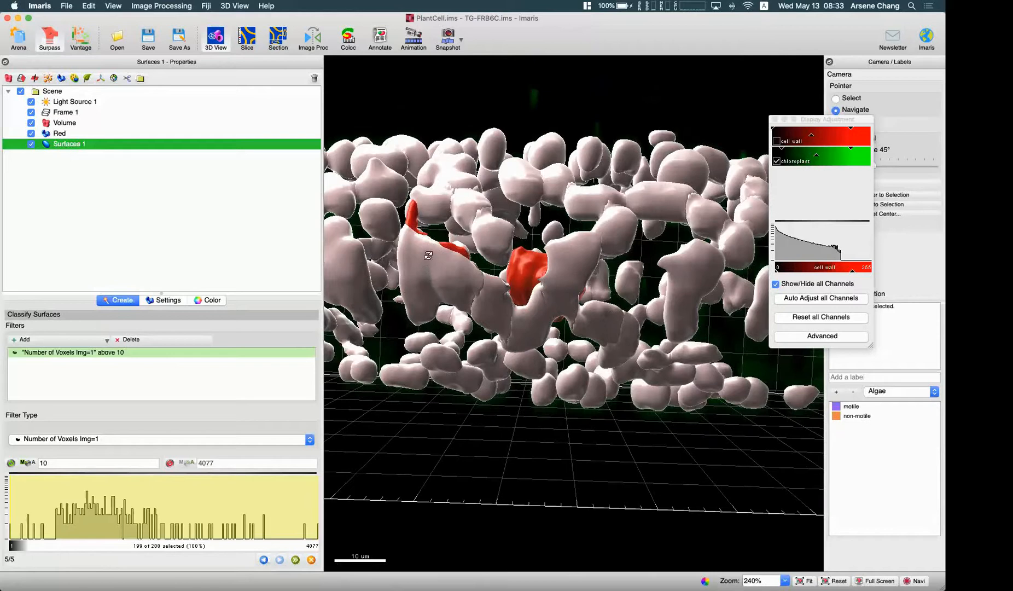
mouse_move(443, 247)
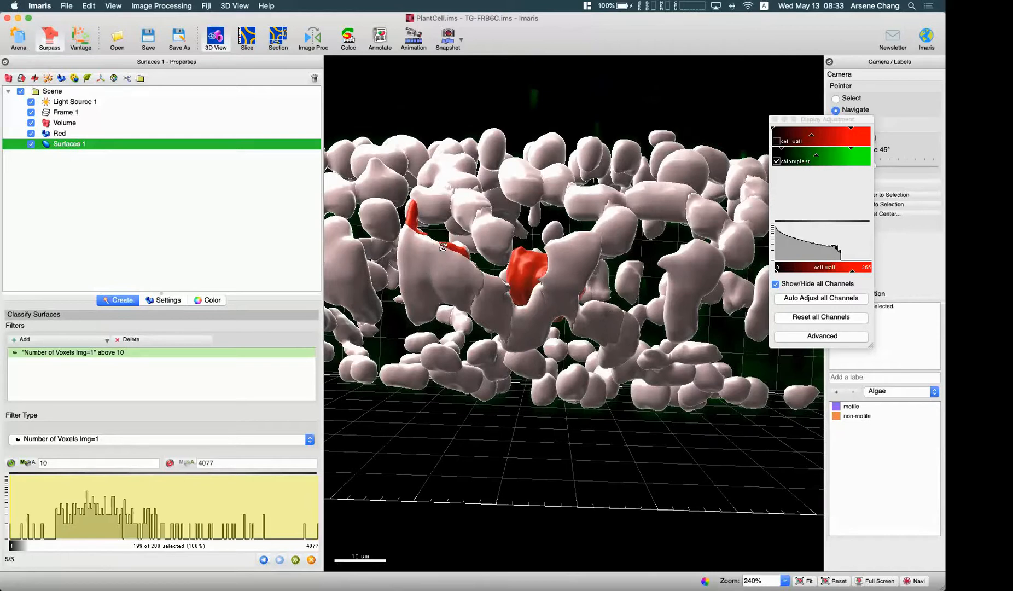
mouse_move(223, 509)
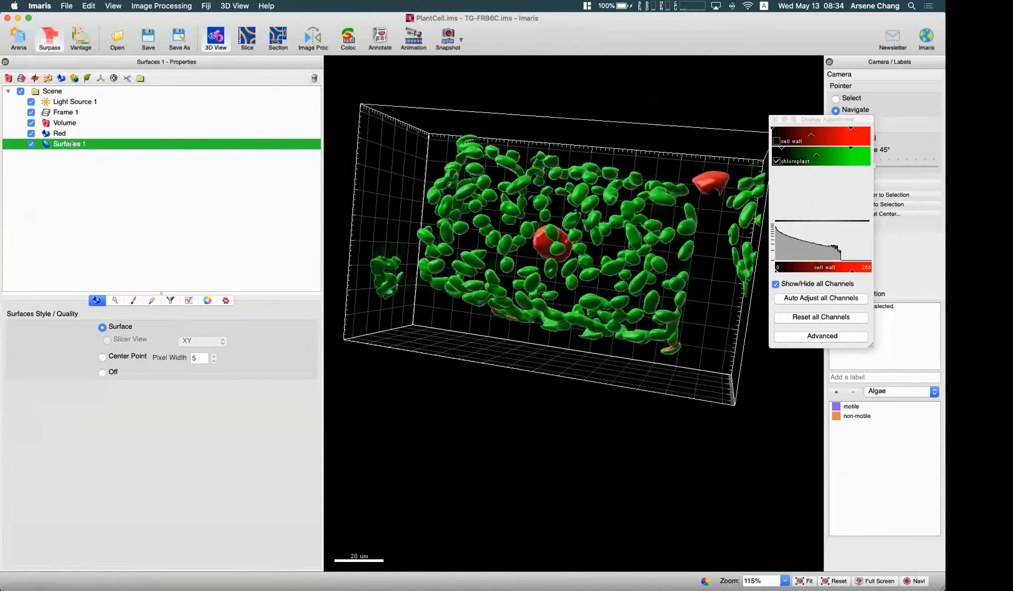
type("Grenn")
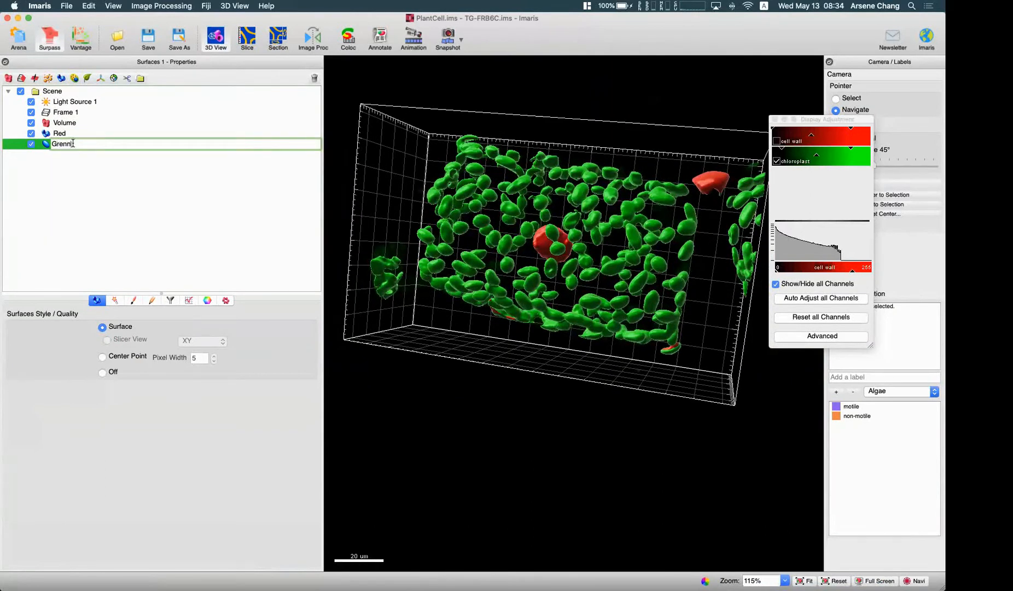
key("backspace")
type("e")
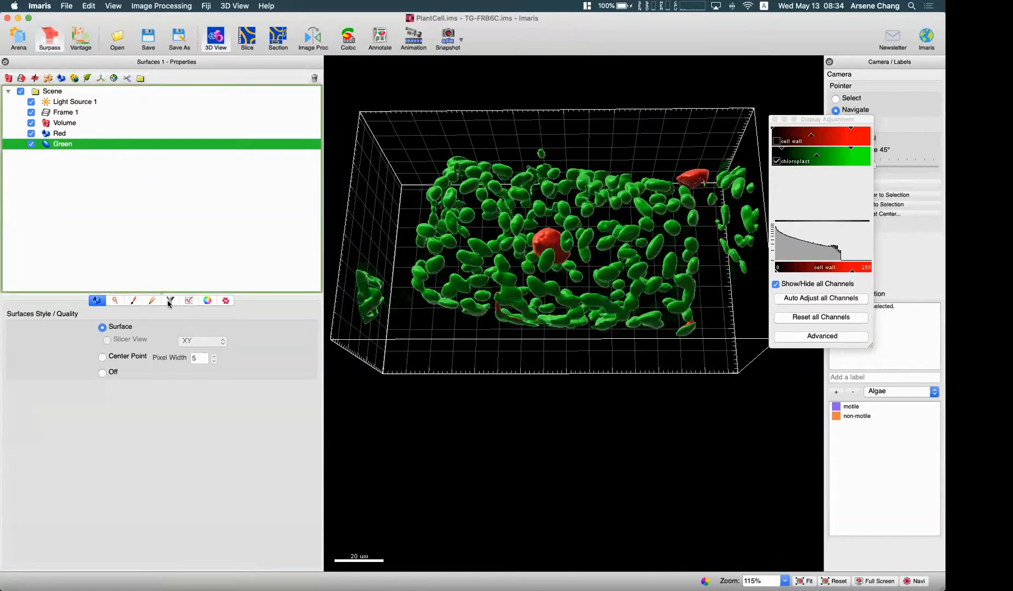
Step: Filter Green by Shortest Distance to Surfaces=Red below 0.00 µm, keeping 7 of 199
left_click(170, 300)
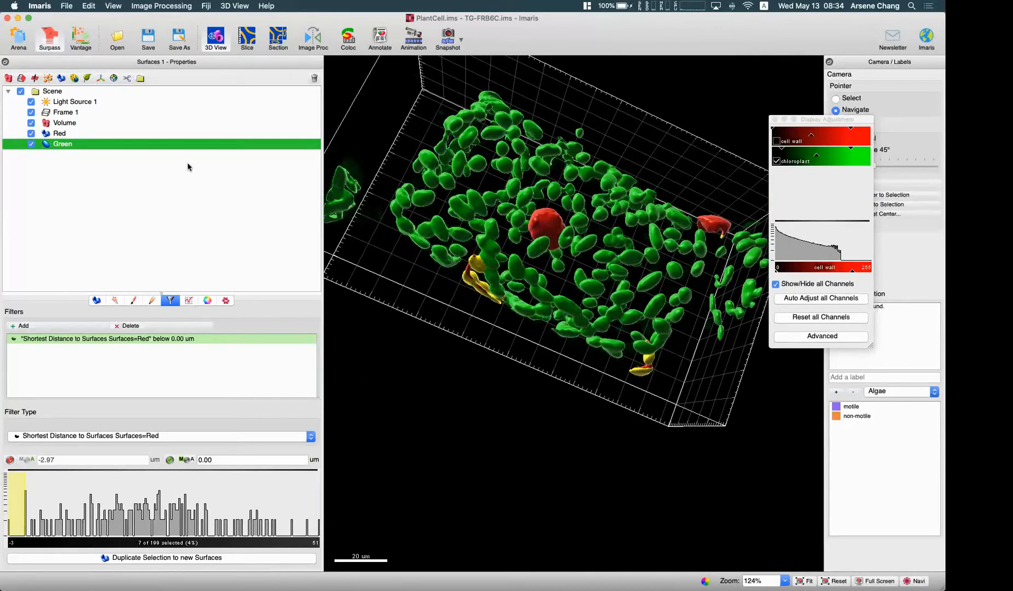
Step: Duplicate the 7 touching chloroplasts to Green Selection and hide the Red and Green surfaces
left_click(165, 557)
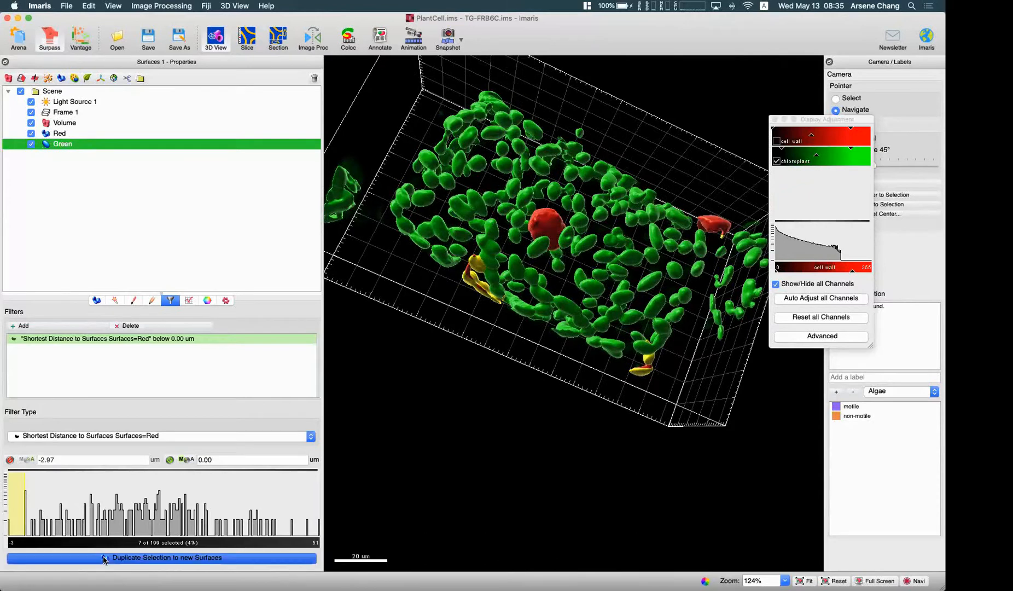
left_click(166, 557)
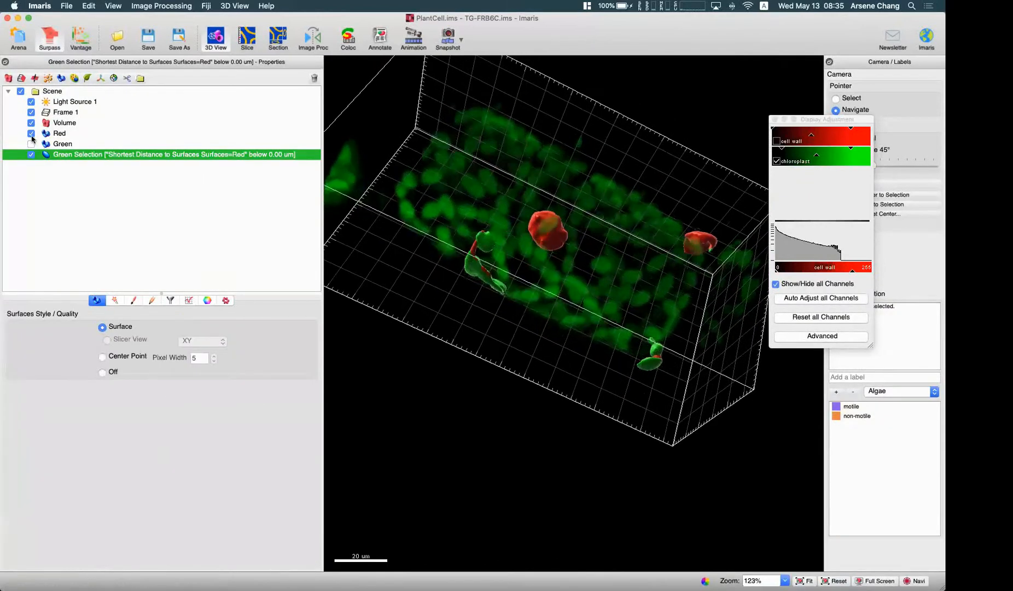
left_click(30, 134)
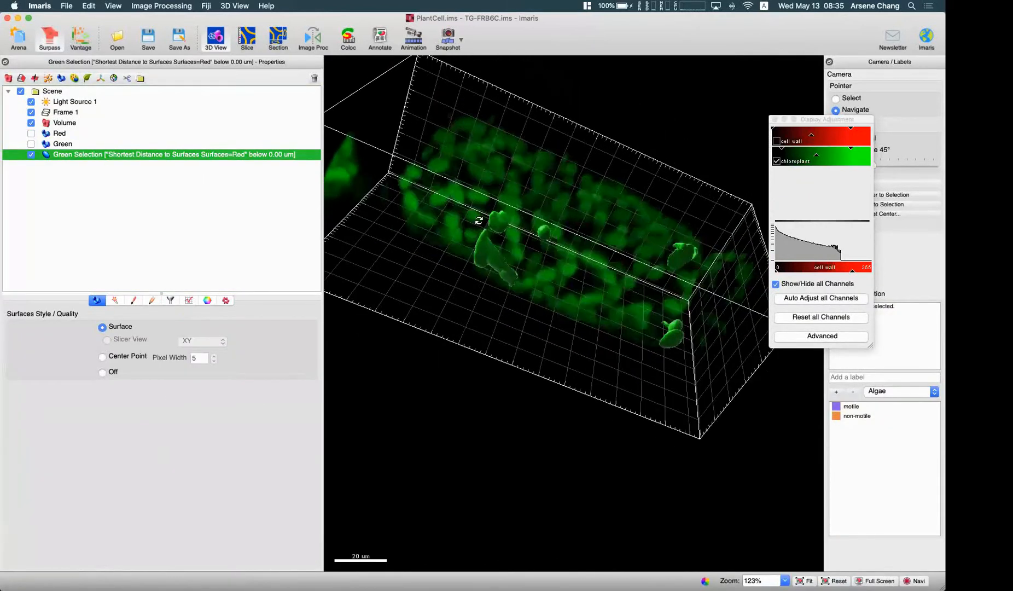
left_click_drag(478, 220, 484, 287)
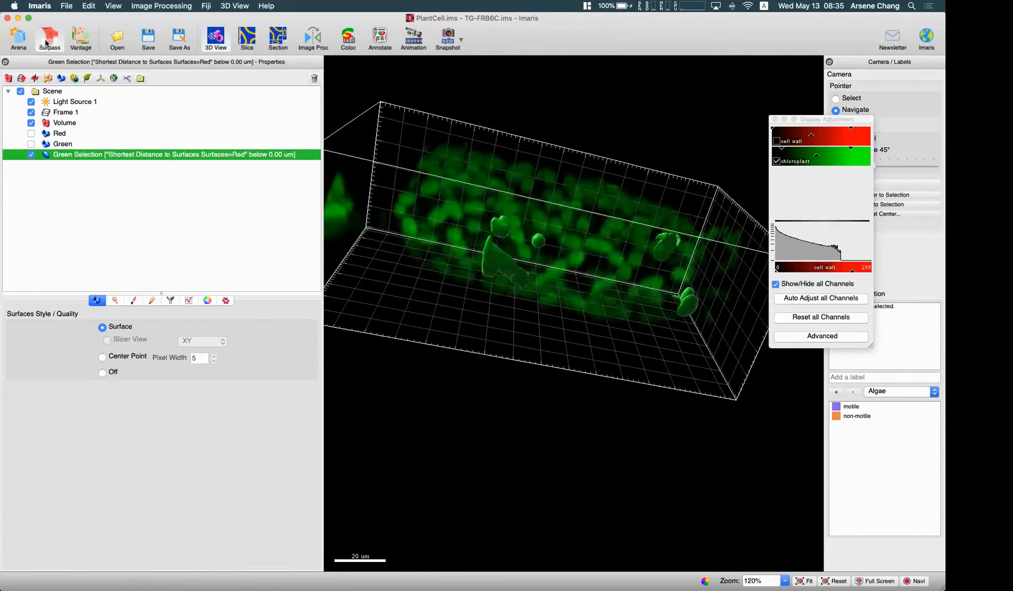
Step: Open retina_with_objects.ims and view its Surfaces 1 and Surfaces 2 without clipping plane or slicer
left_click(19, 38)
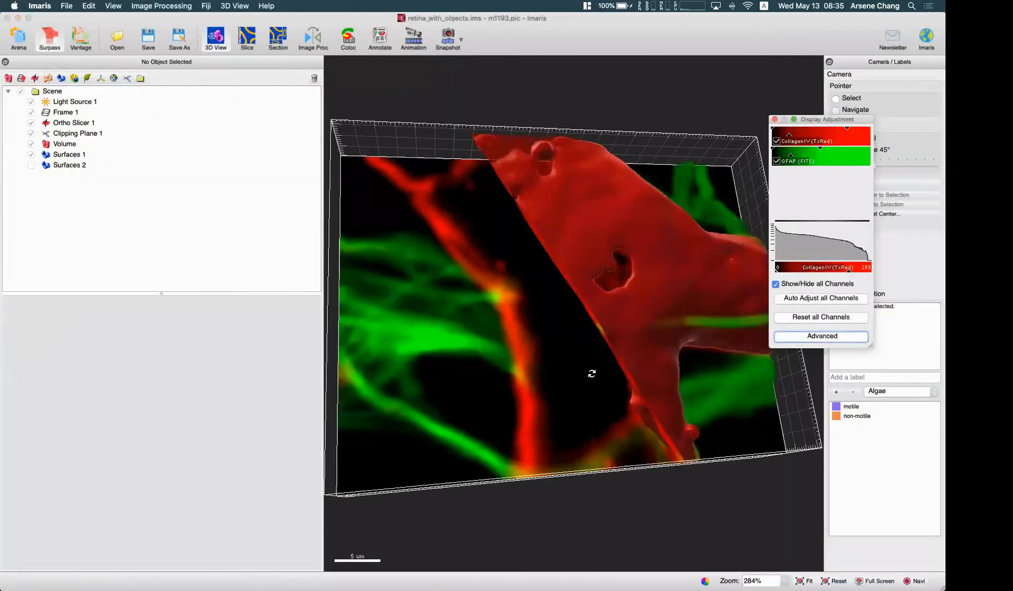
left_click(65, 144)
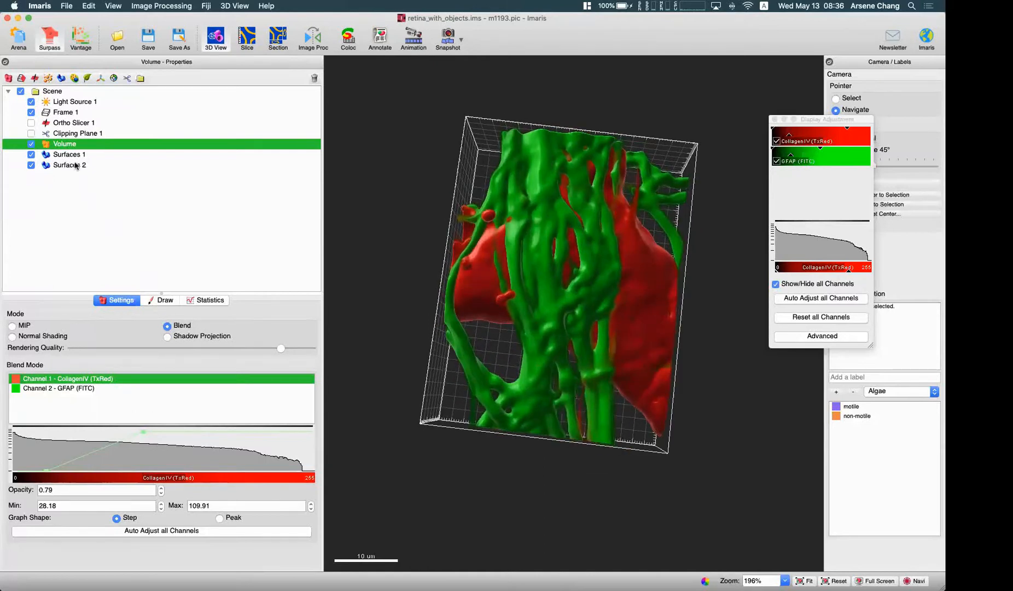
Step: Rename Surfaces 1 to Red and Surfaces 2 to Green in the Surpass tree
left_click(69, 154)
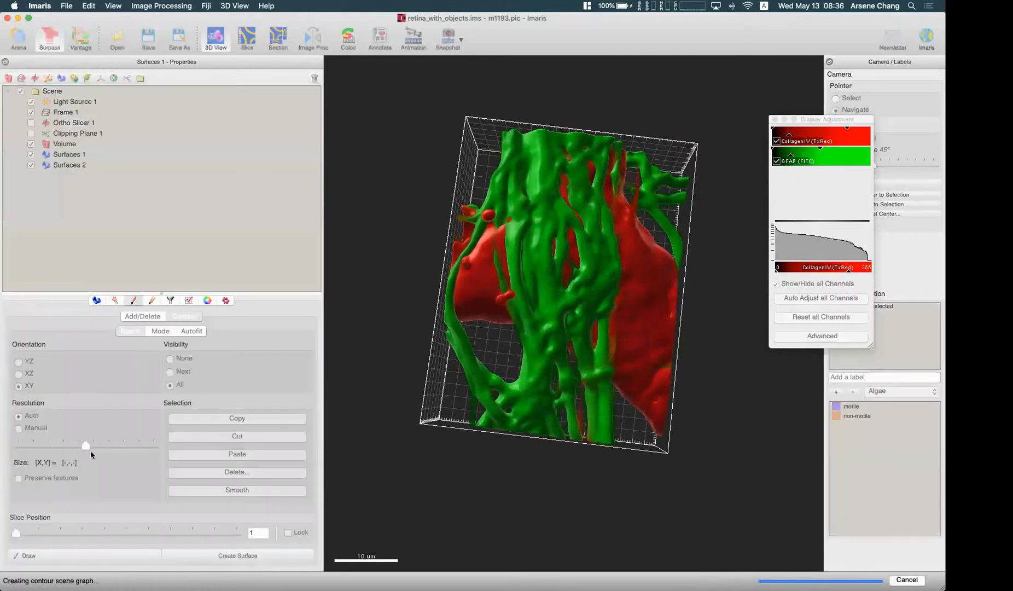
left_click(152, 300)
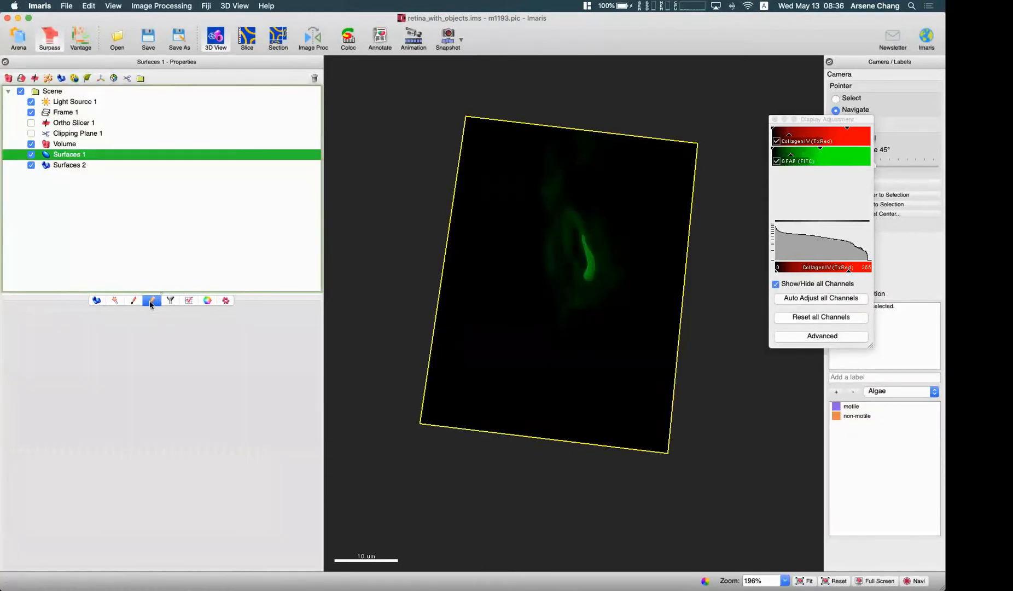
left_click(152, 300)
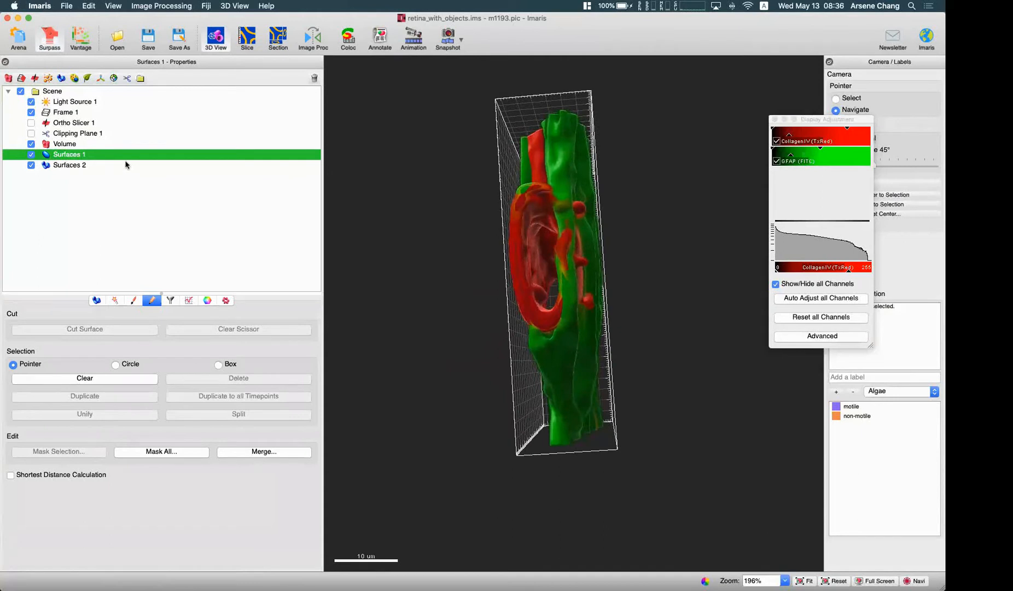
mouse_move(135, 122)
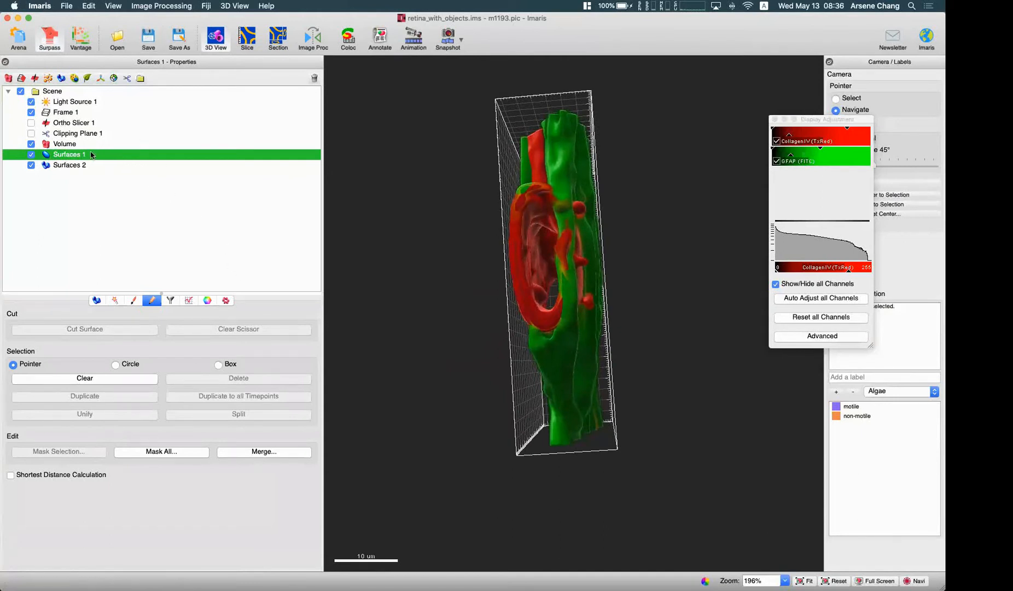
left_click(31, 154)
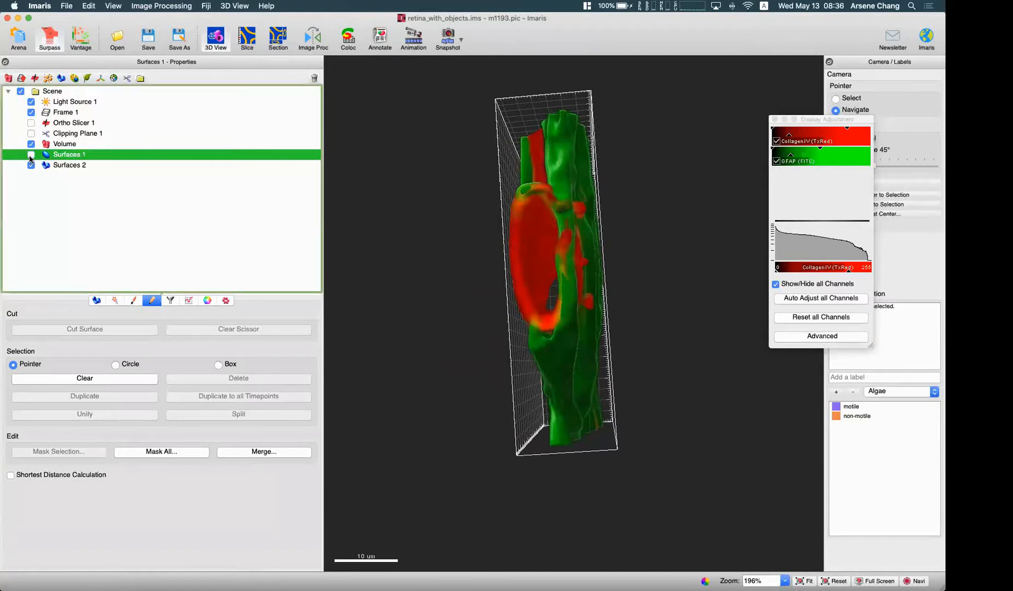
left_click(31, 154)
type("Green")
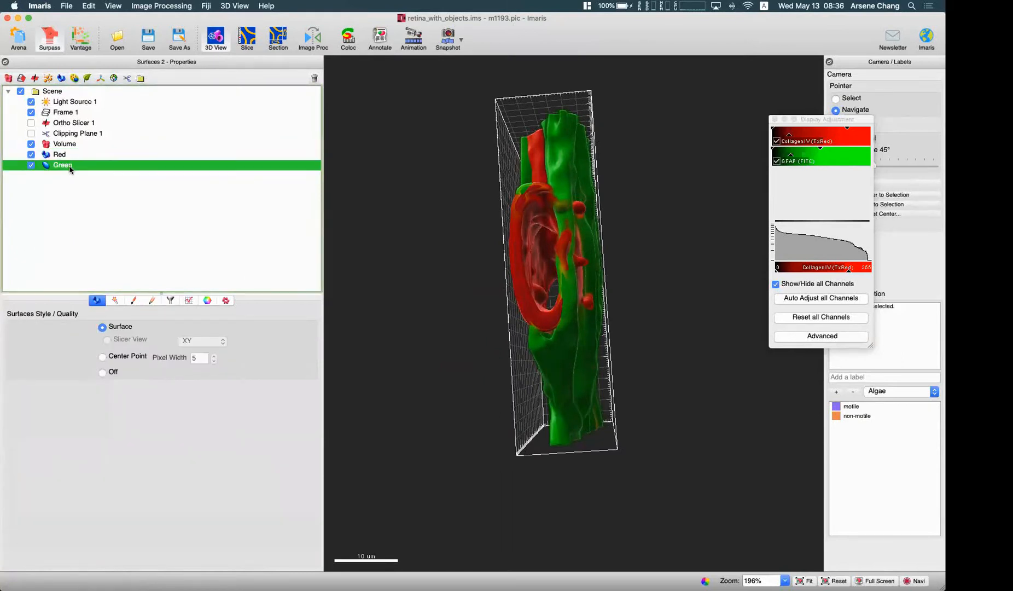
Step: With Red selected, launch the Surface-Surface coloc extension from Image Processing, starting MATLAB
left_click(59, 154)
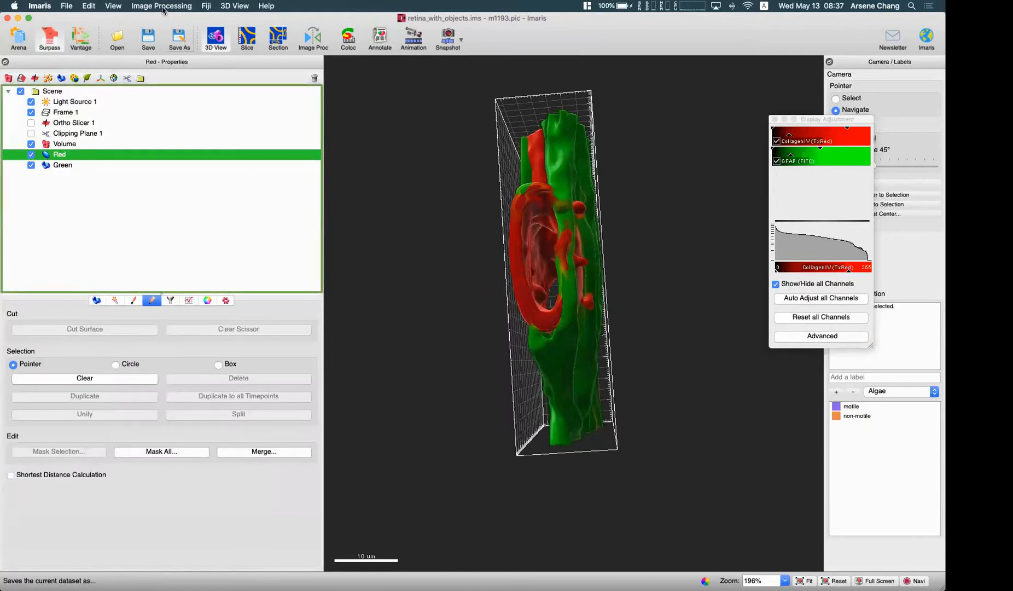
left_click(161, 5)
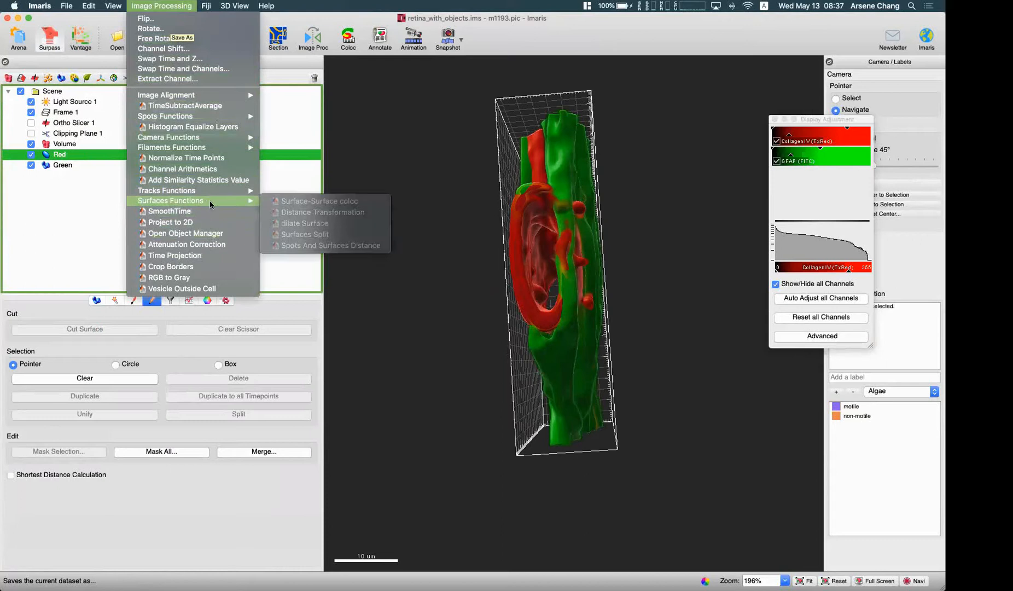
mouse_move(299, 268)
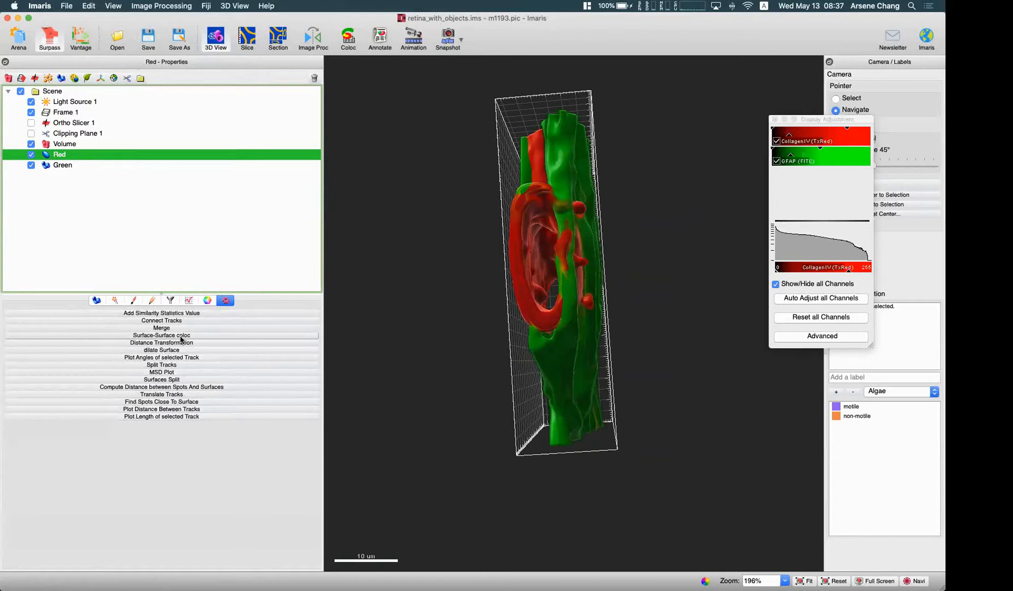
mouse_move(180, 343)
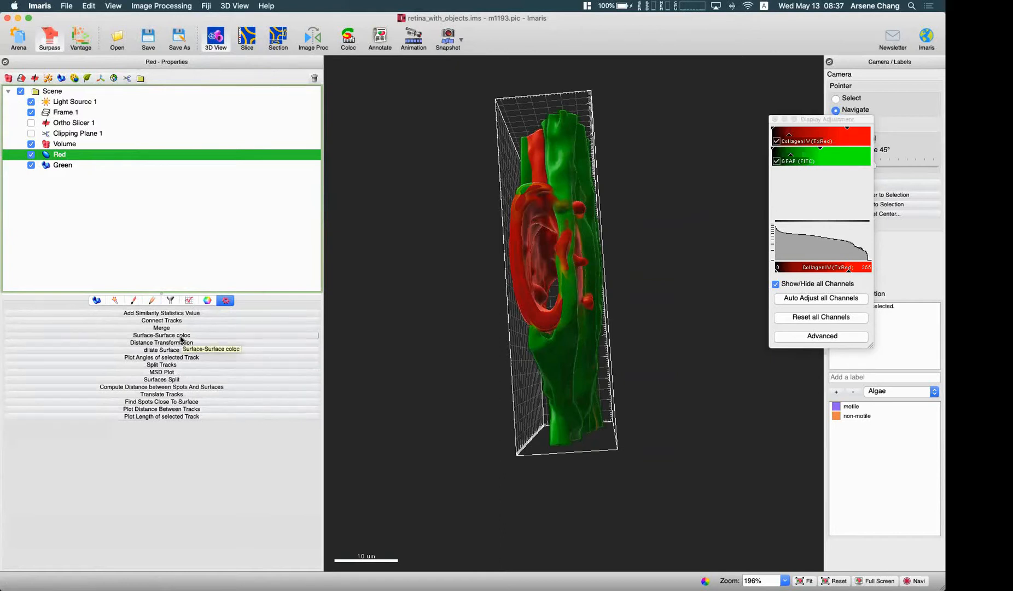
left_click(161, 5)
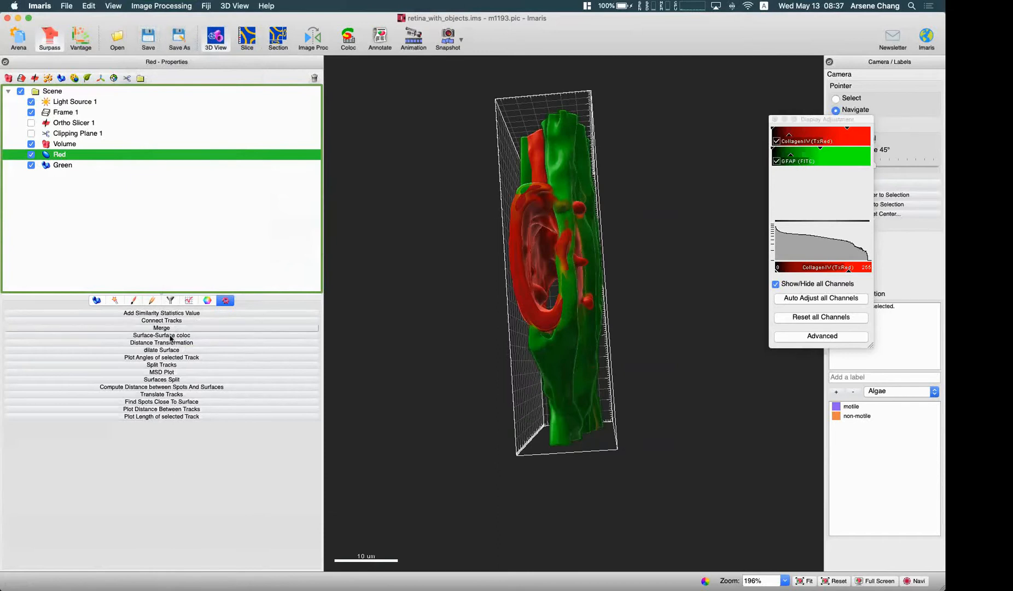
left_click(388, 254)
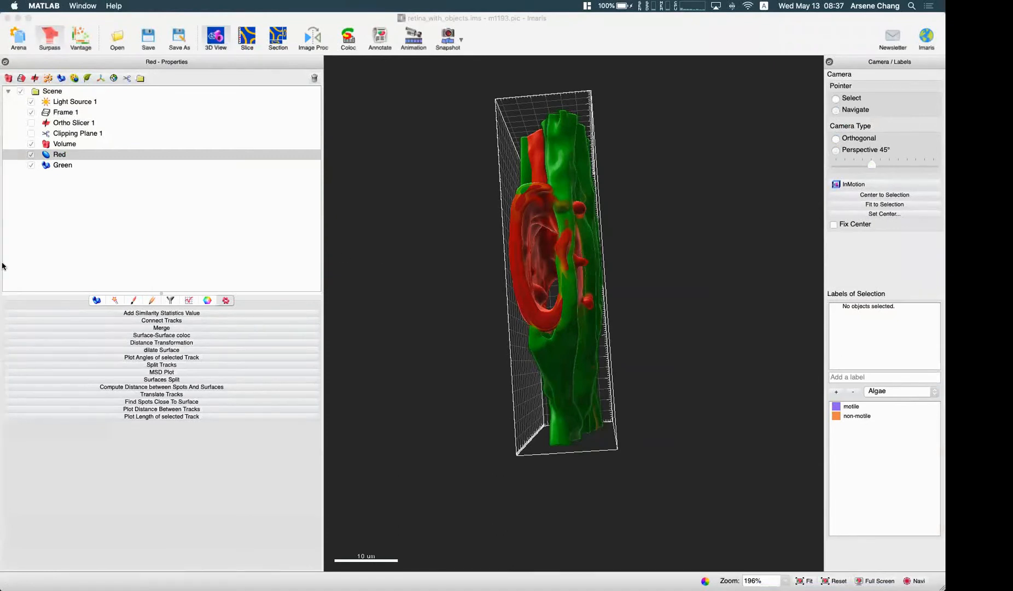
Step: Colocalize the Red and Green surfaces with smoothing at the default factor 0.3292
left_click(161, 335)
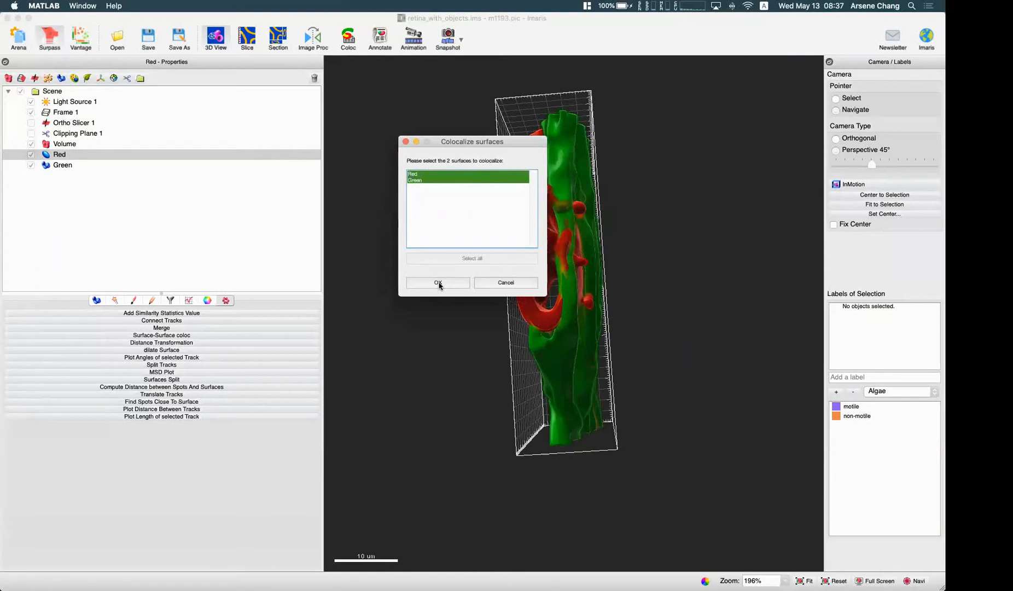
left_click(438, 283)
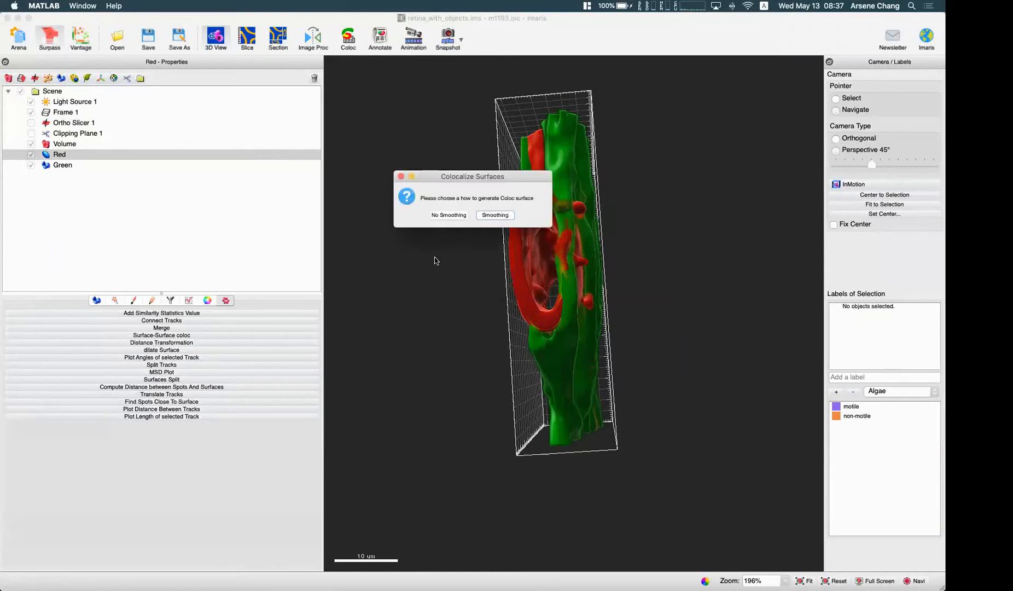
mouse_move(451, 204)
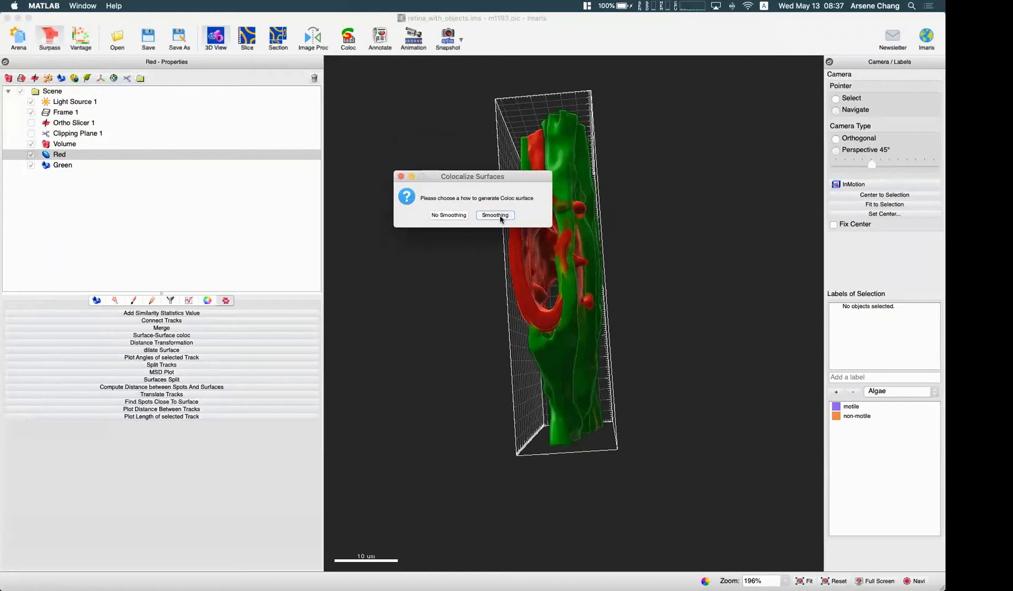
left_click(495, 216)
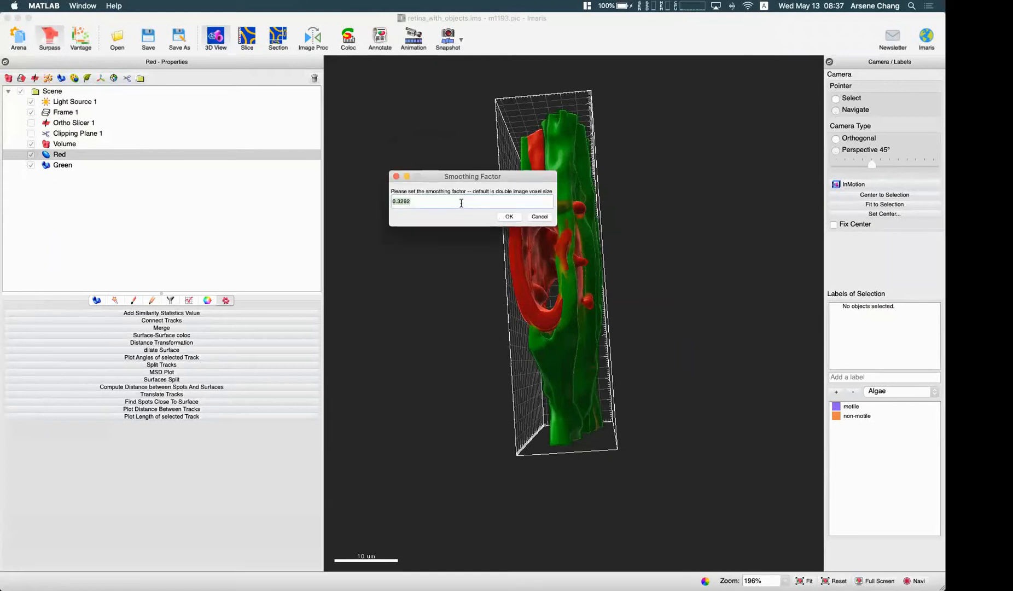
mouse_move(394, 218)
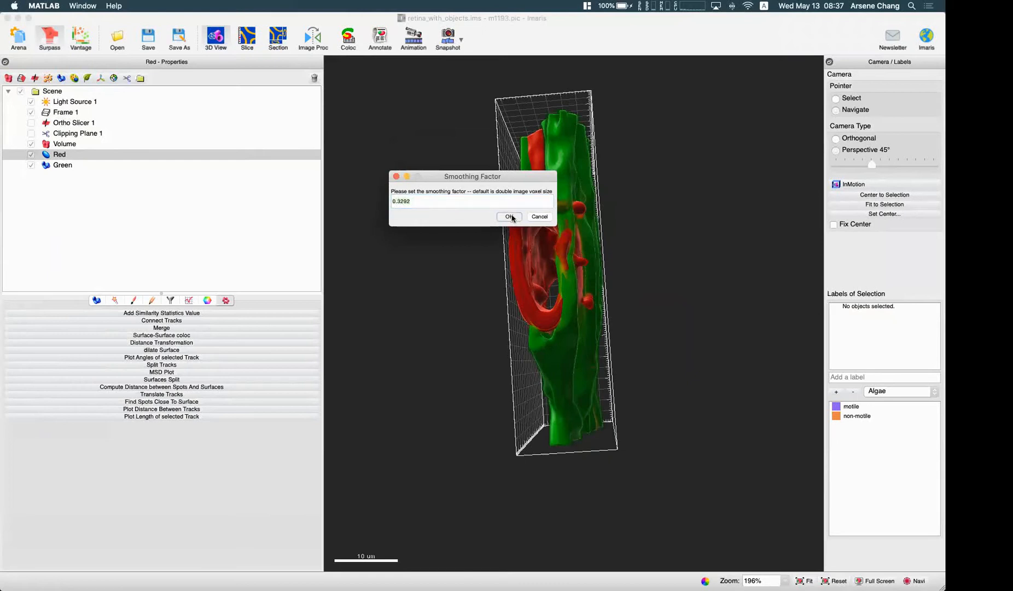
left_click(509, 216)
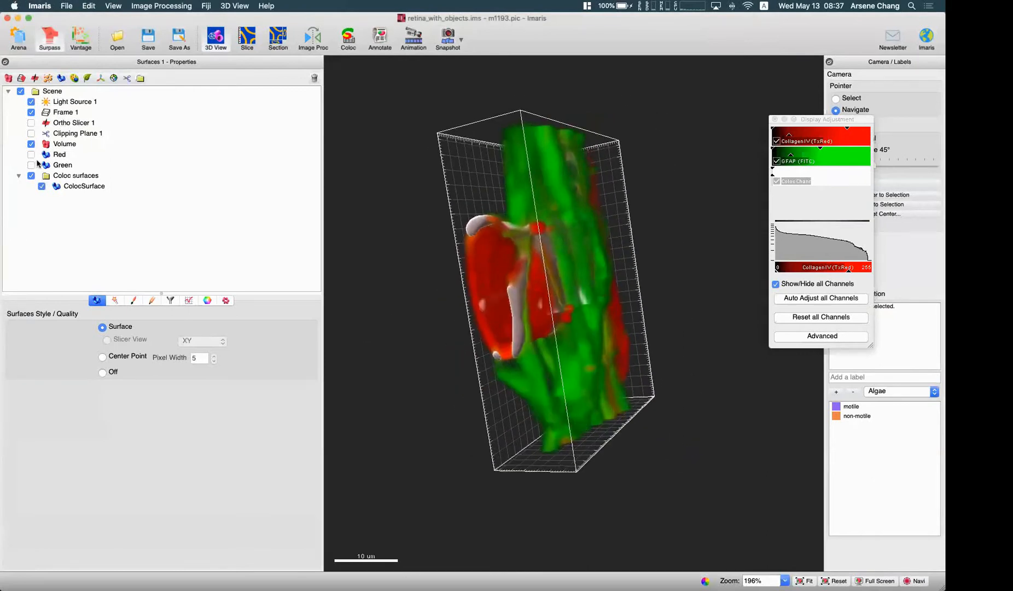
Step: Hide Green and the volume, select ColocSurface and view its overall statistics (11 surfaces)
left_click(31, 143)
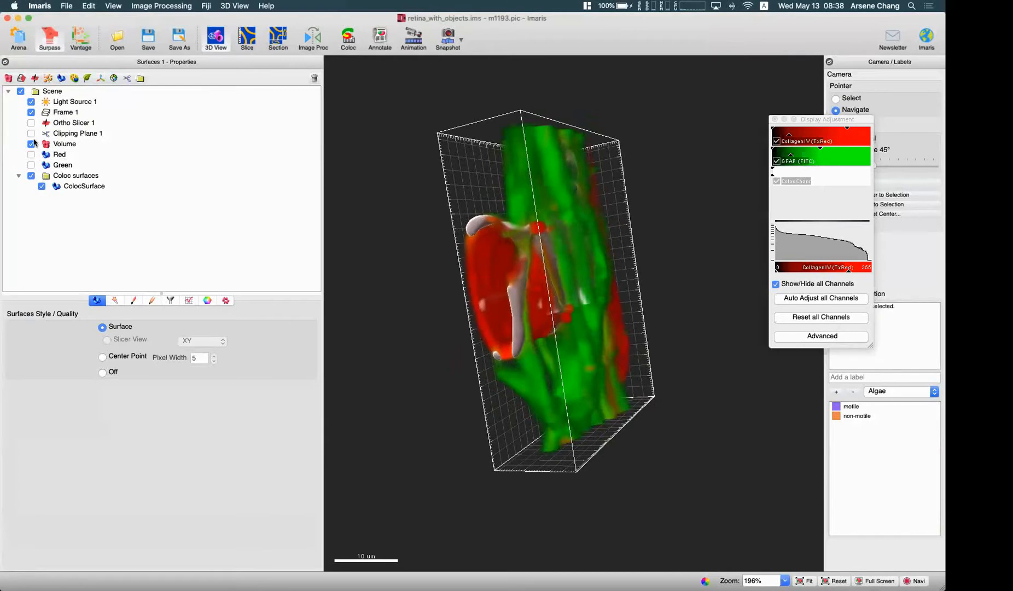
left_click(64, 143)
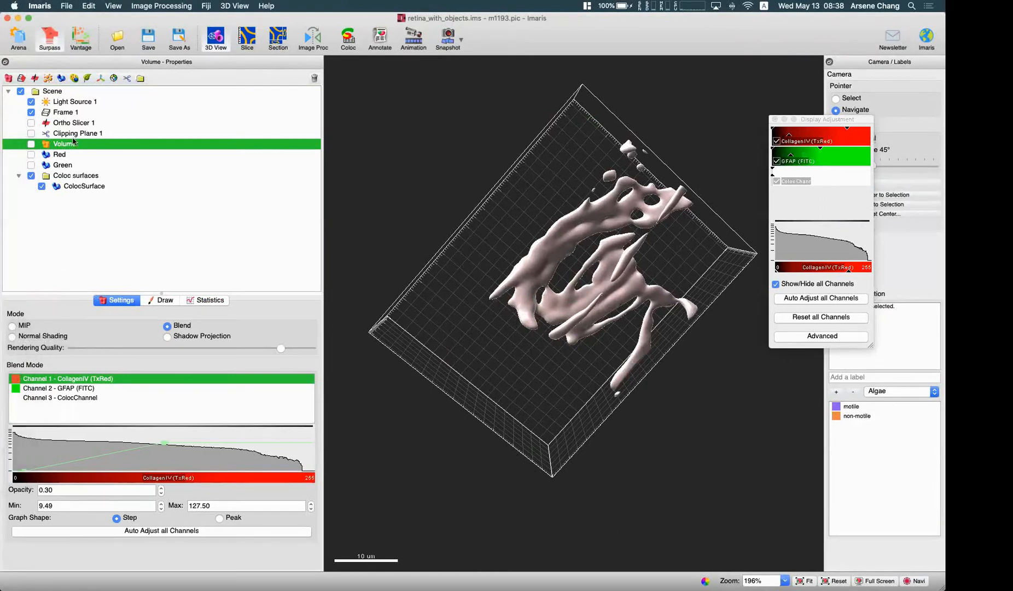
left_click(84, 186)
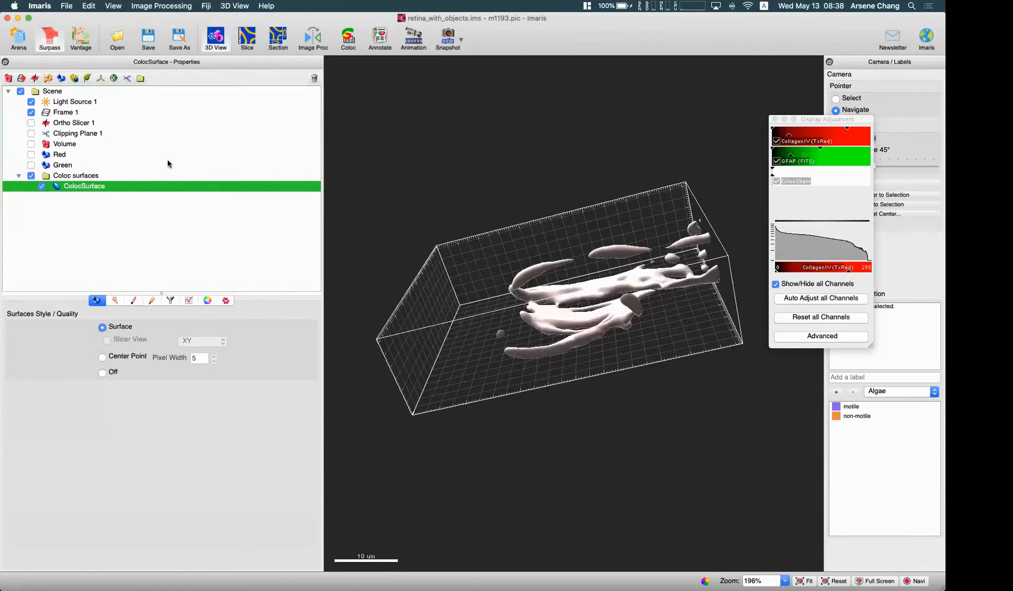
left_click(31, 154)
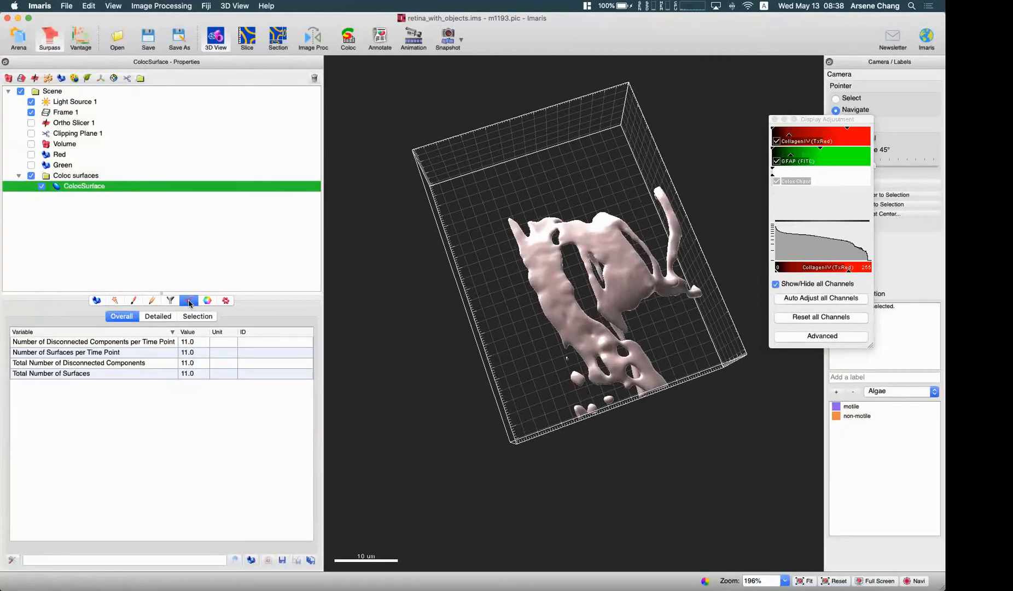
Step: List the volume of each of the 11 coloc objects (0.0215 to 505 µm³)
left_click(158, 317)
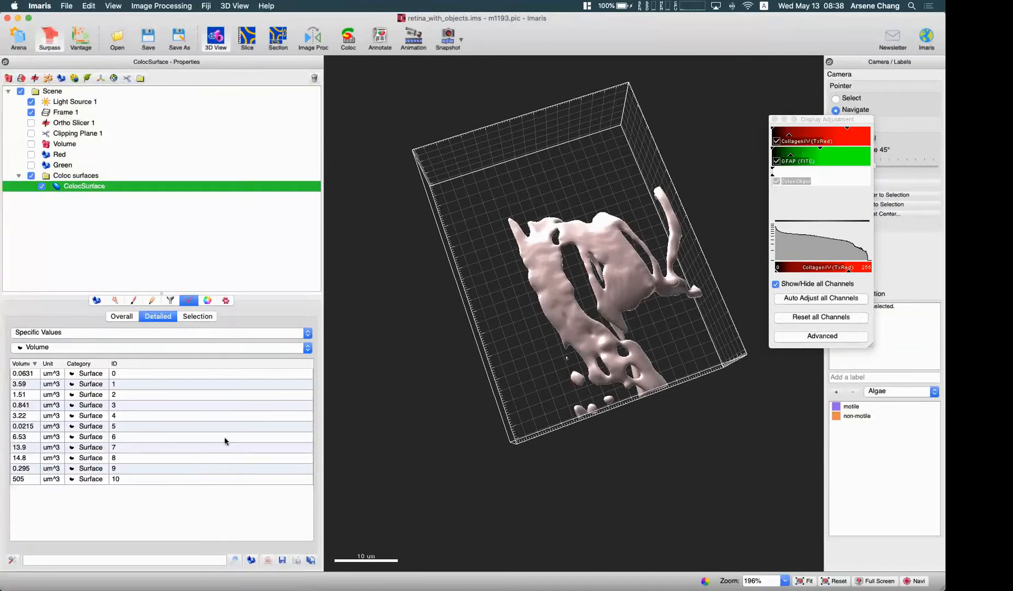
mouse_move(134, 364)
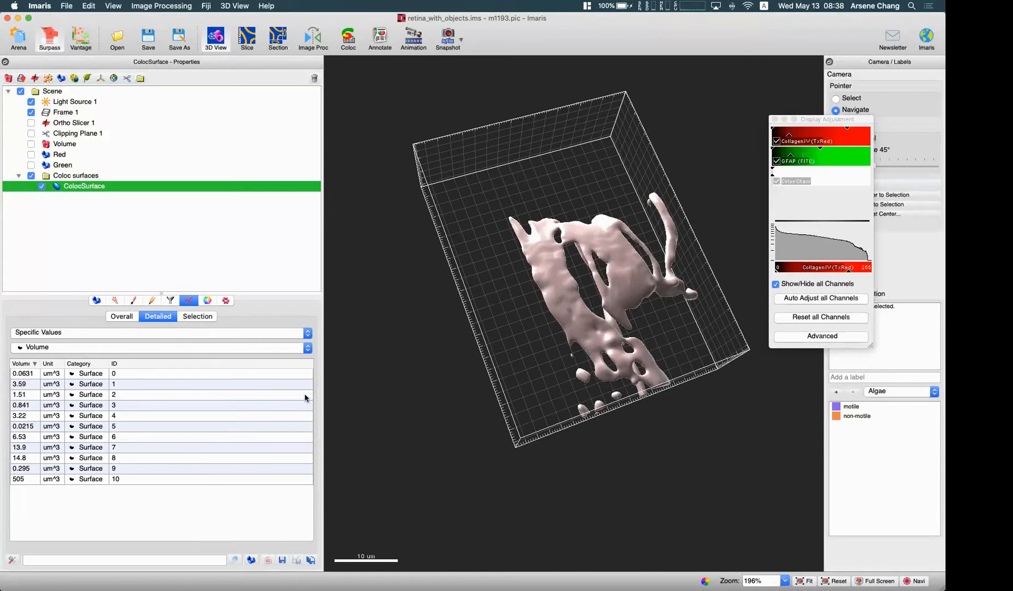
mouse_move(37, 453)
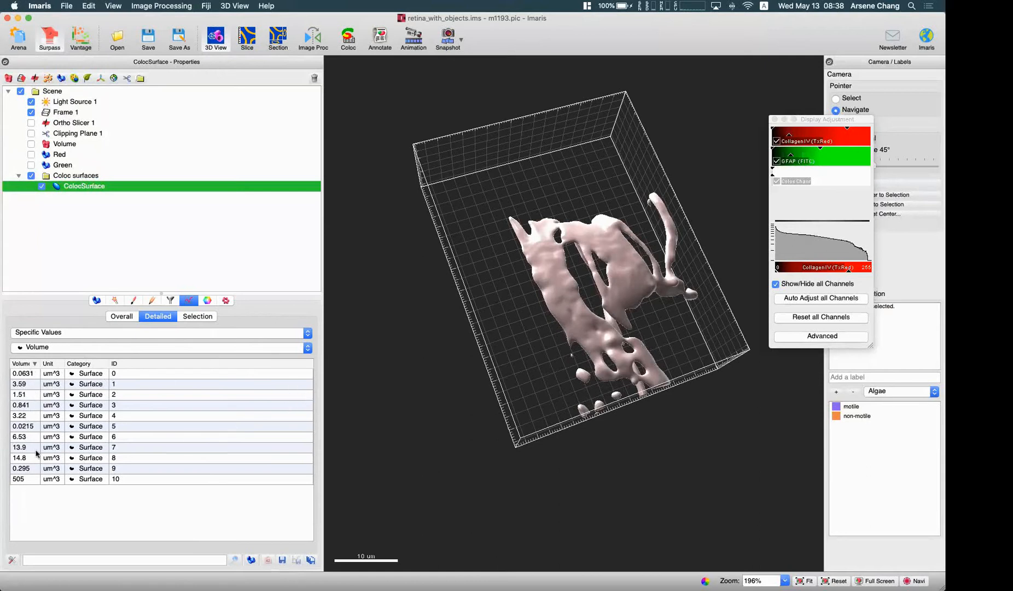
mouse_move(119, 383)
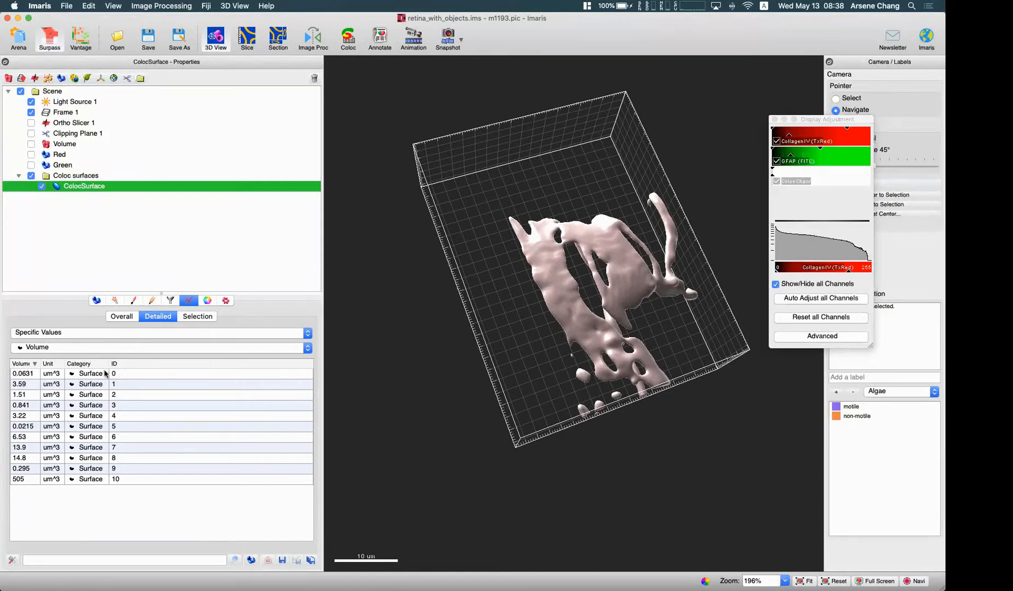
mouse_move(72, 336)
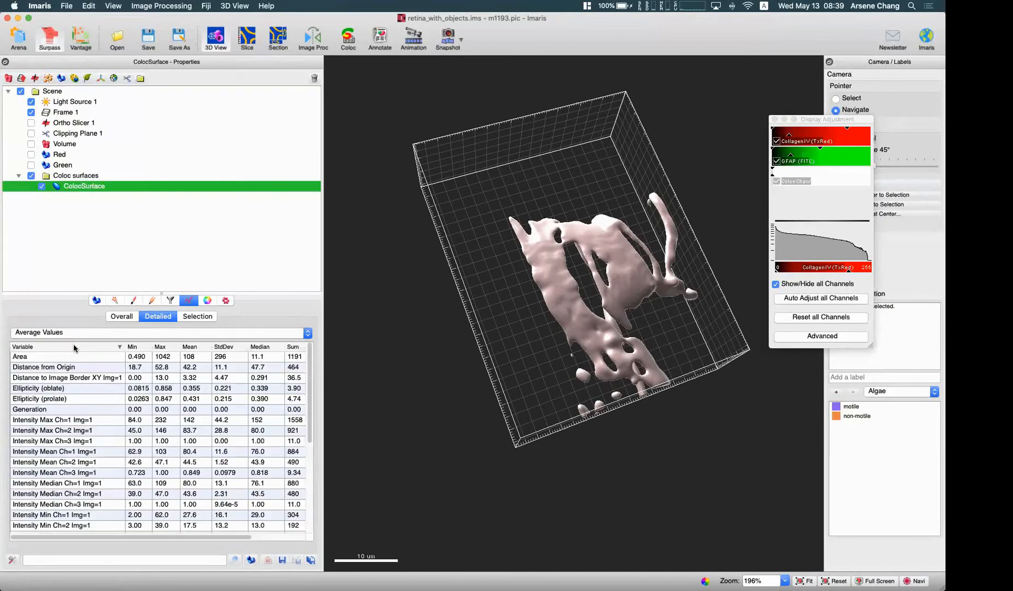
mouse_move(472, 355)
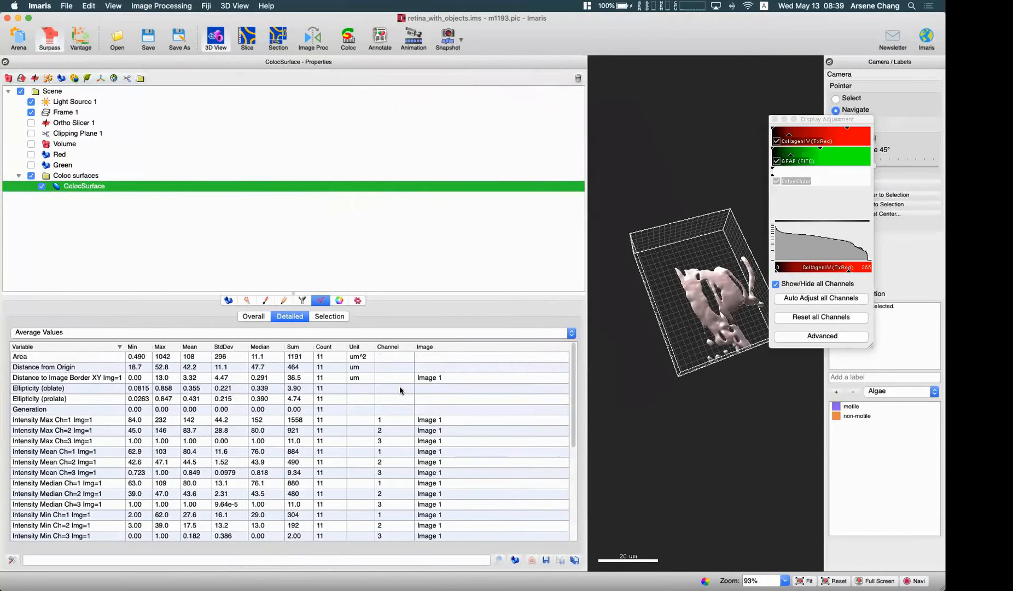
scroll("down", 3)
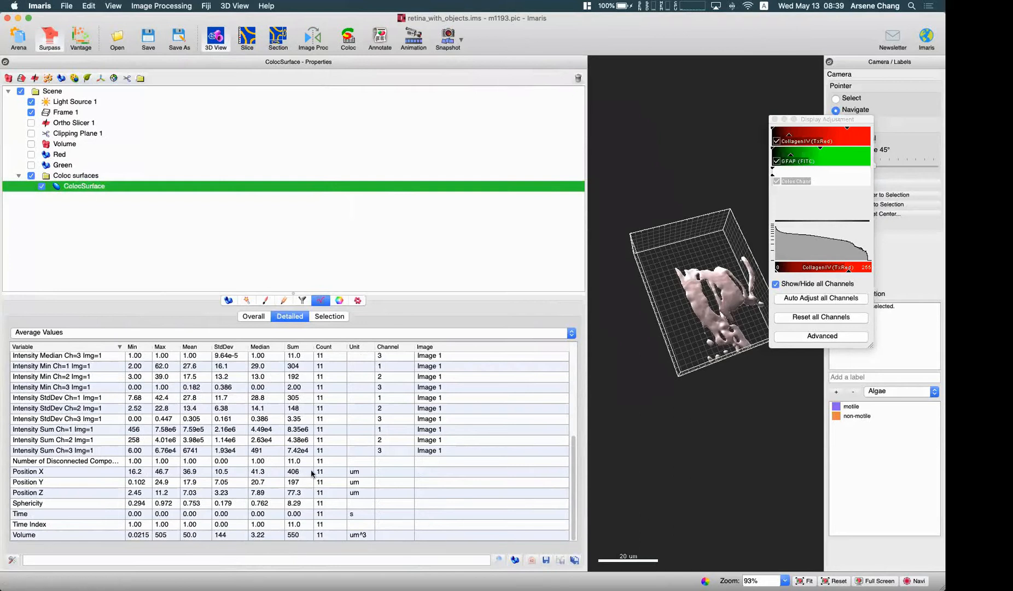
mouse_move(327, 364)
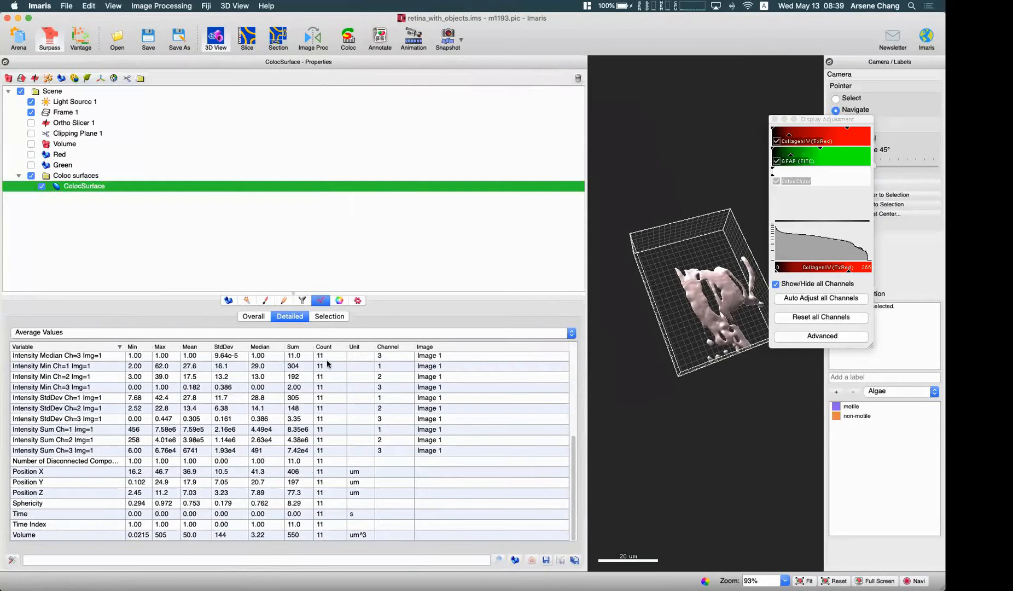
mouse_move(284, 354)
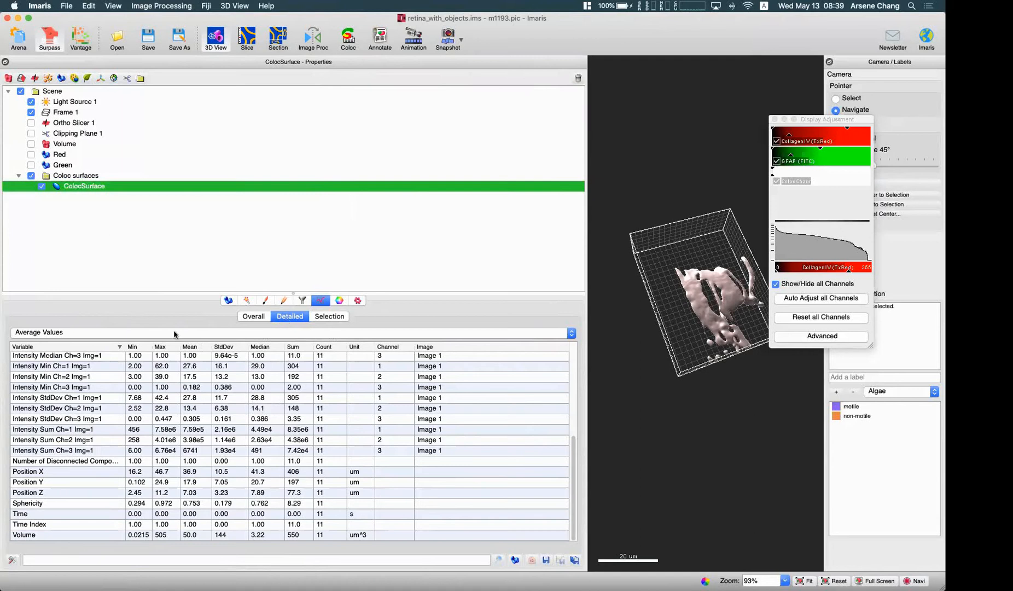
scroll("up", 3)
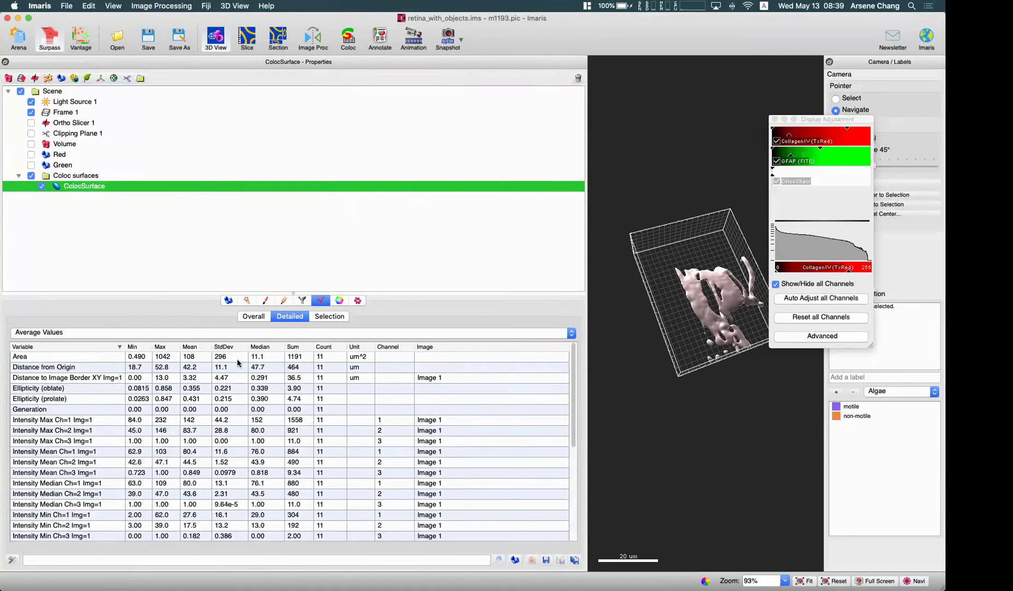
mouse_move(340, 349)
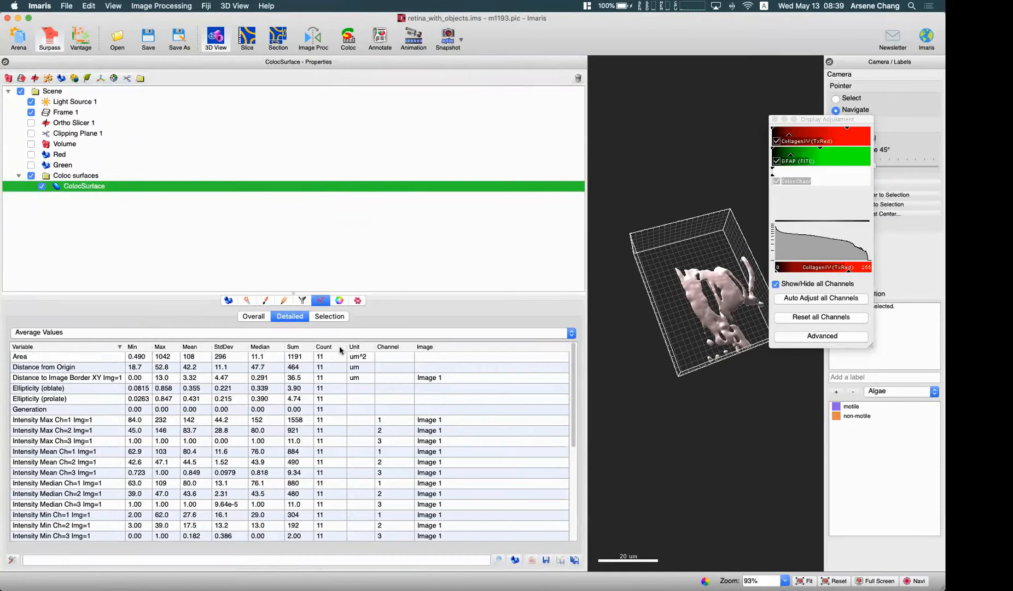
mouse_move(257, 336)
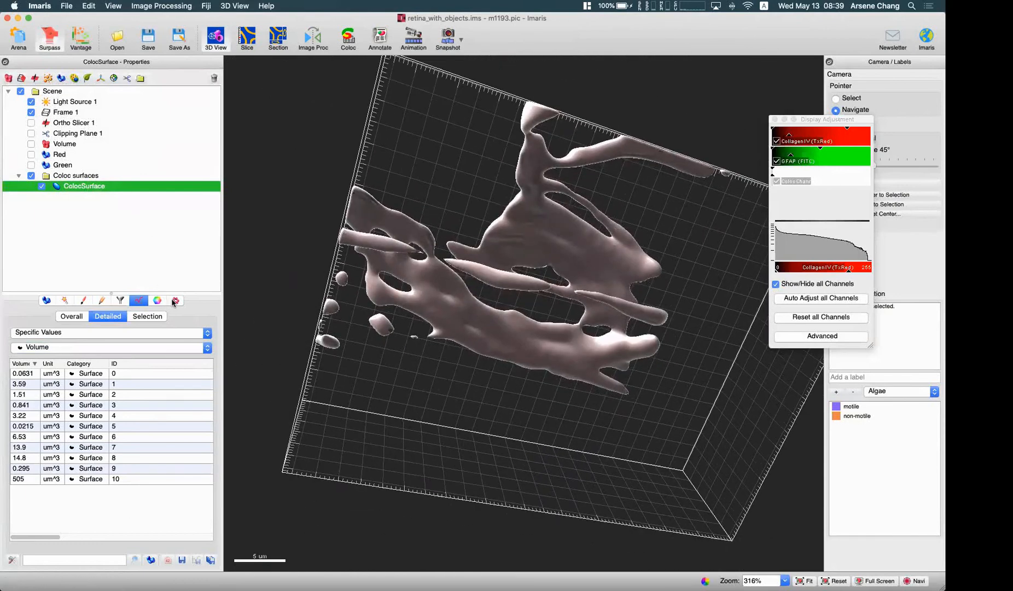
Step: Show the XTension list for the ColocSurface, including Surface-Surface coloc
left_click(175, 300)
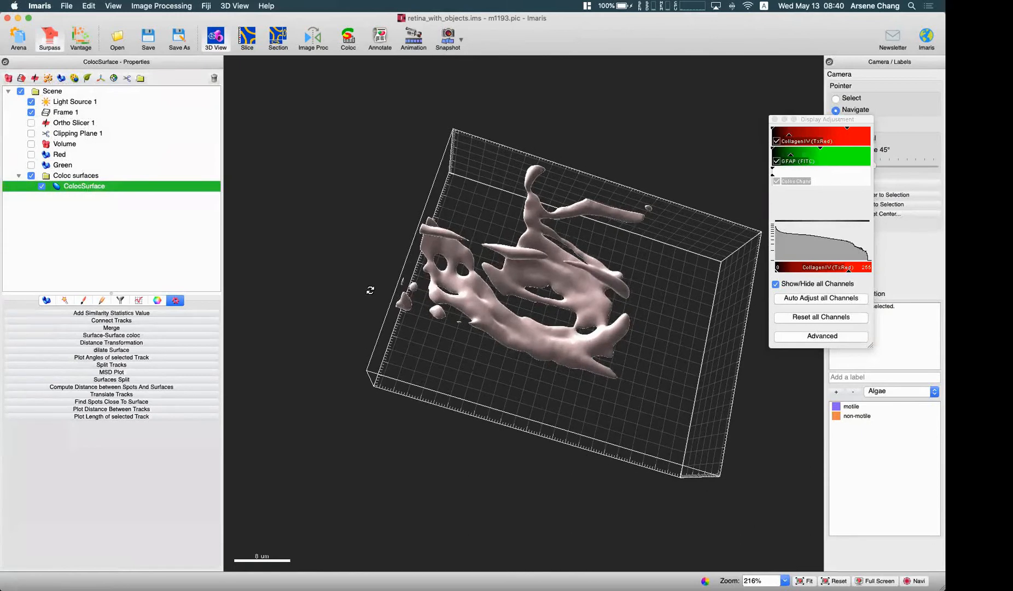
mouse_move(15, 295)
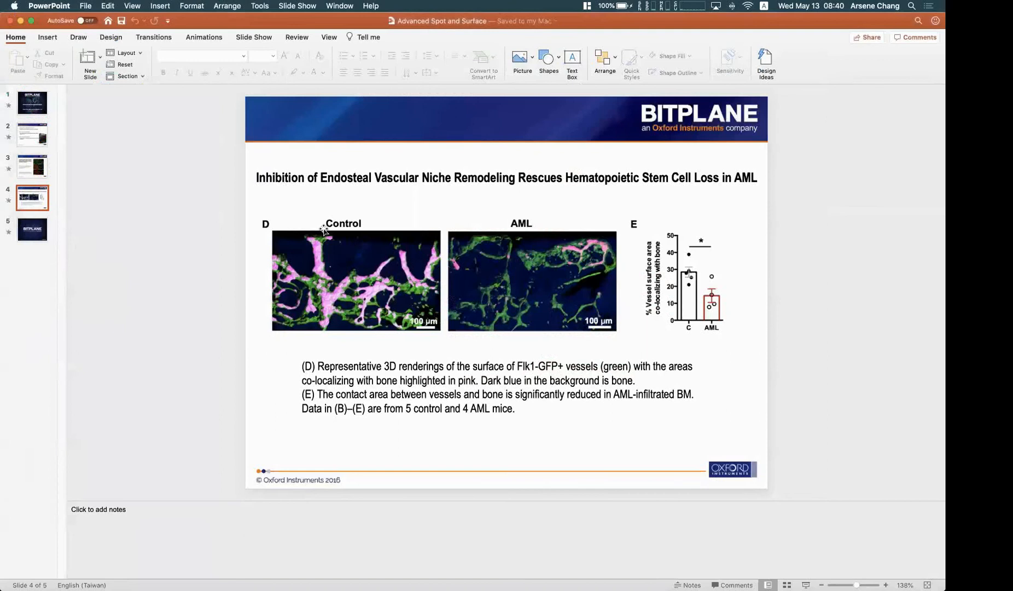
Step: Return to slide 2, Learning Objectives, in the PowerPoint deck
left_click(32, 135)
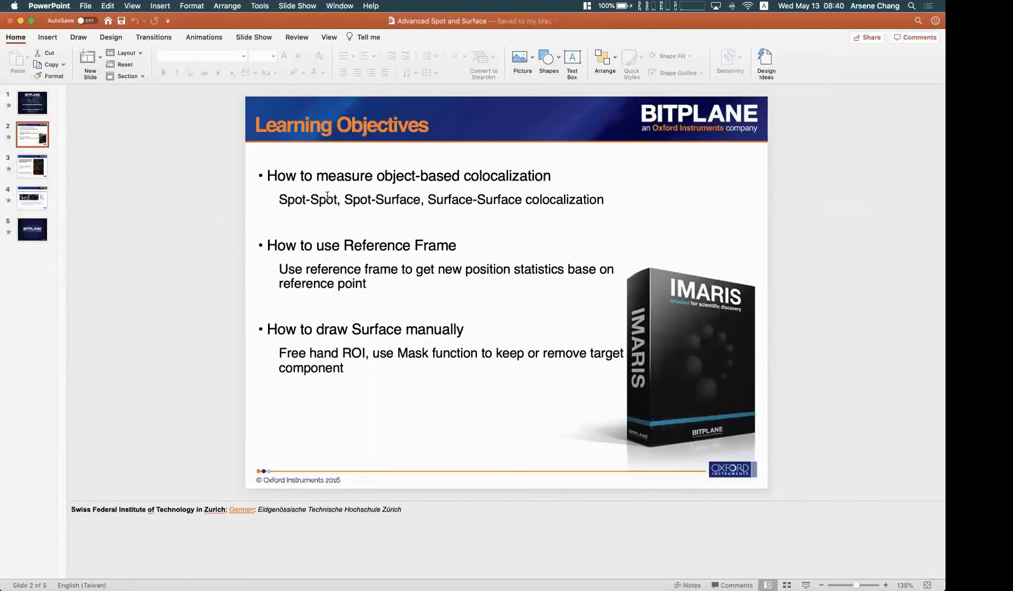
mouse_move(479, 220)
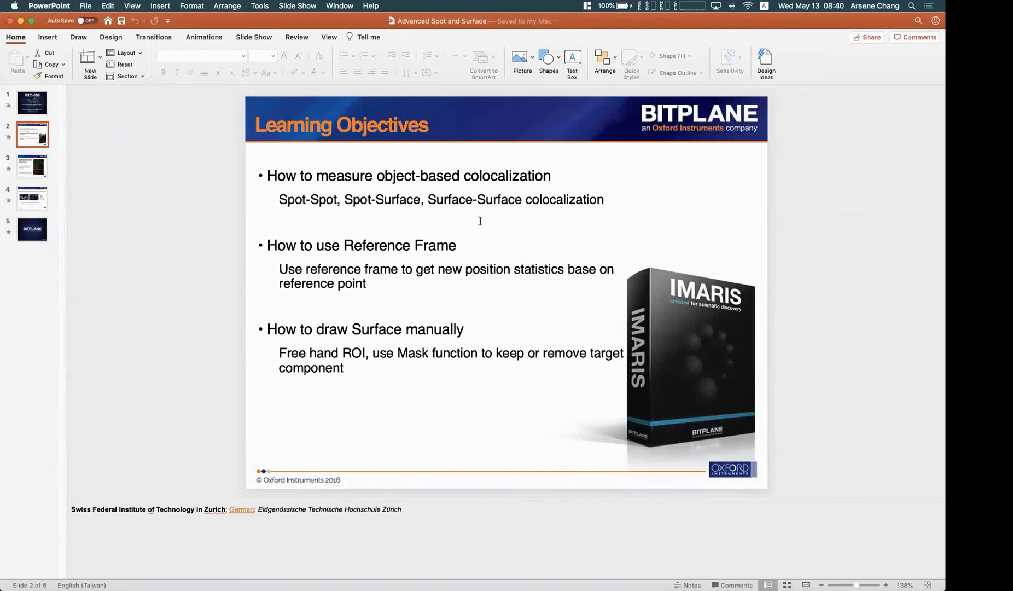
mouse_move(457, 206)
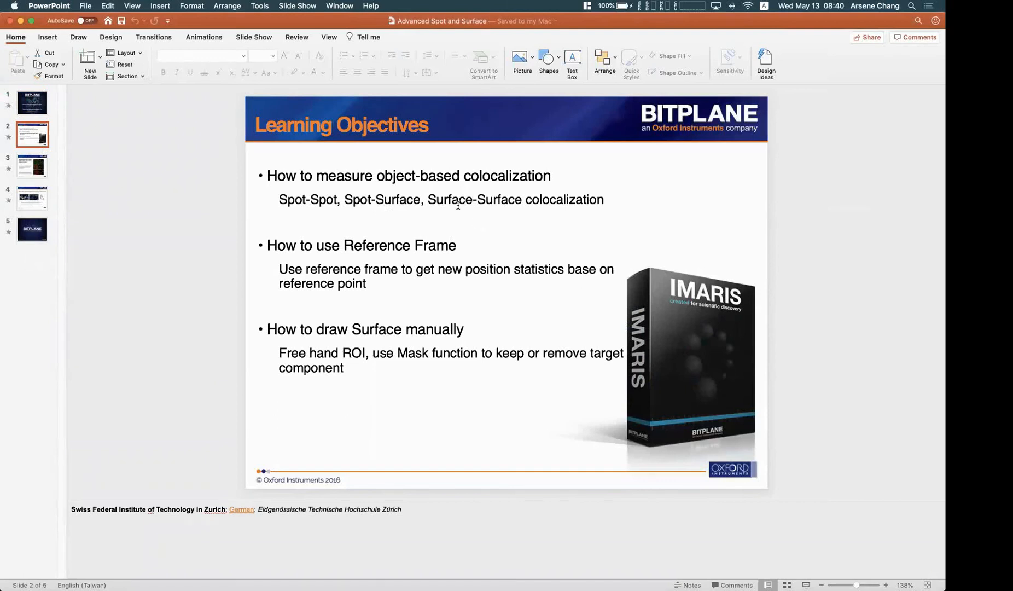
mouse_move(348, 173)
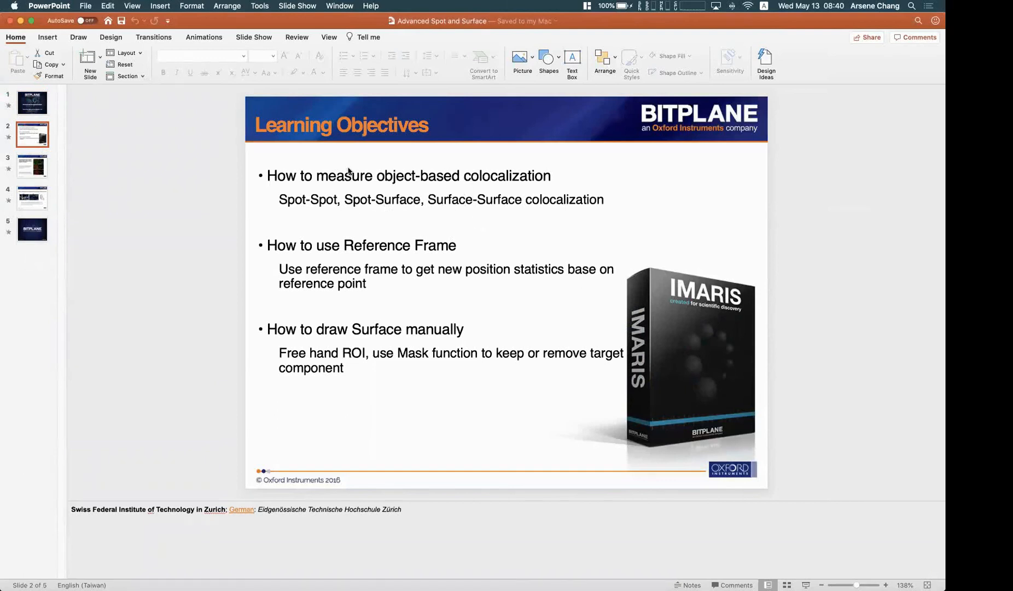
mouse_move(632, 258)
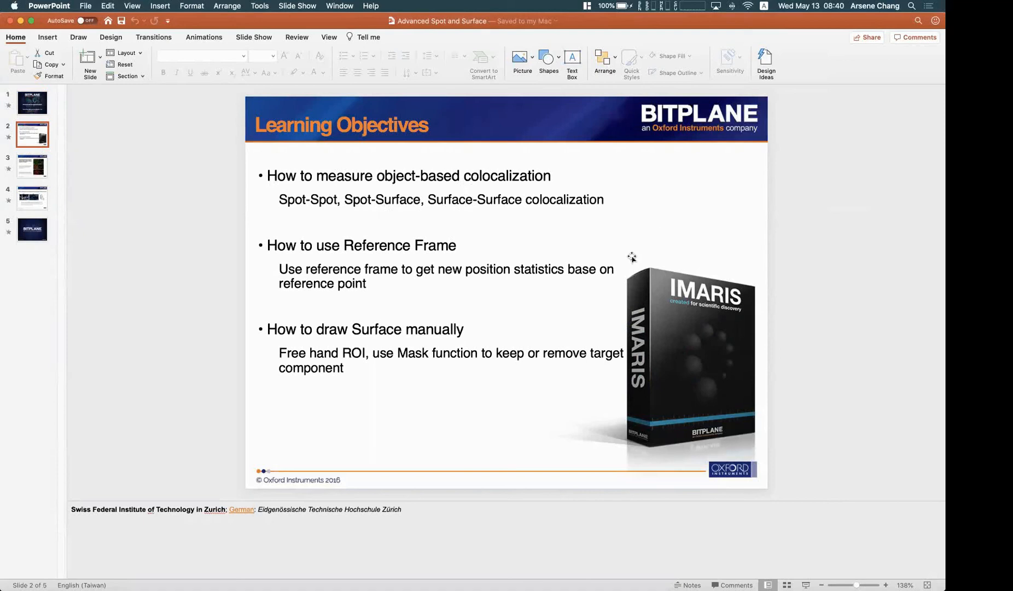
mouse_move(338, 209)
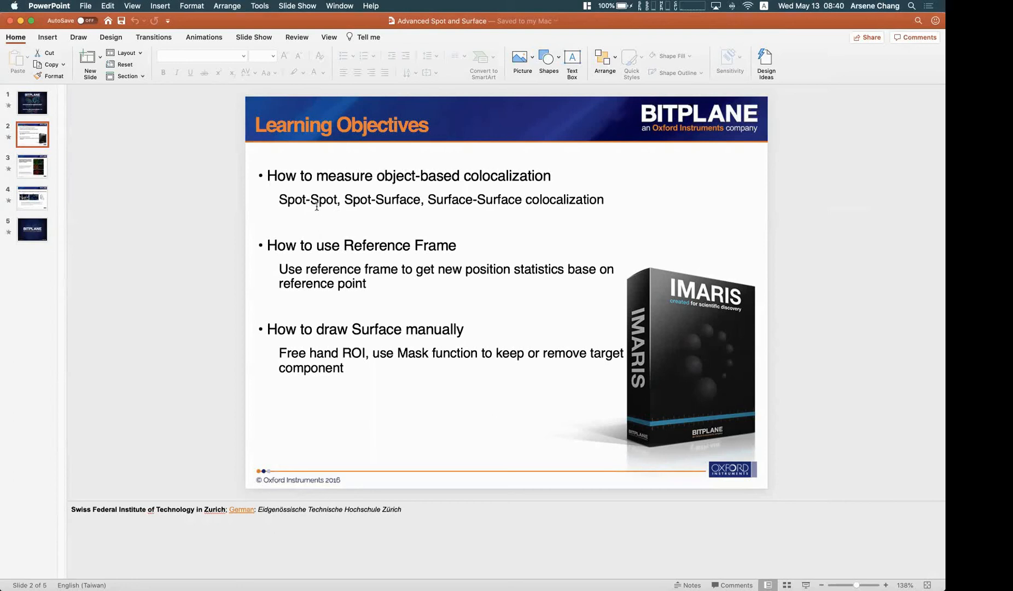
mouse_move(195, 213)
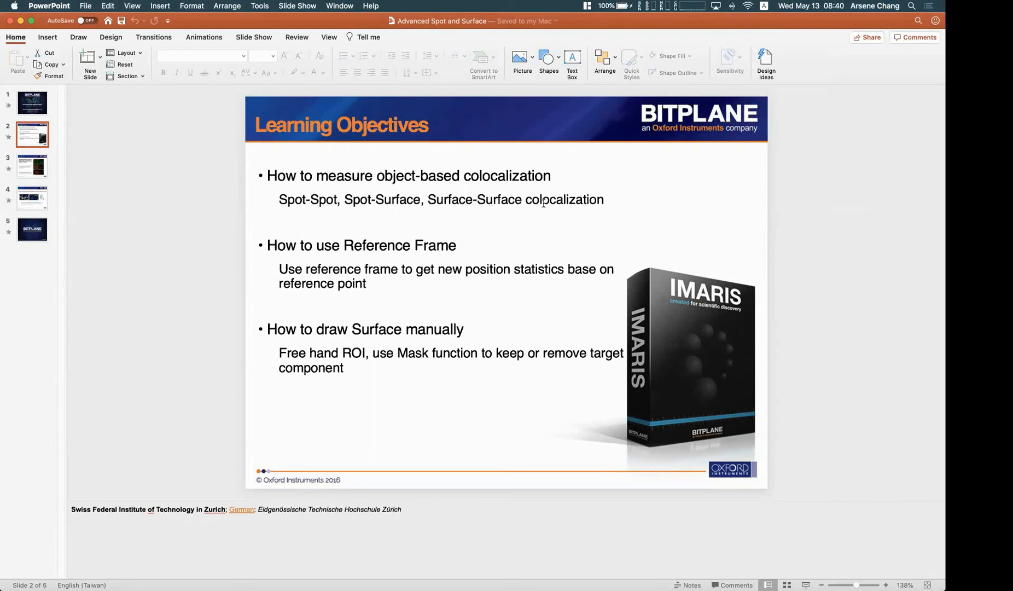
mouse_move(550, 301)
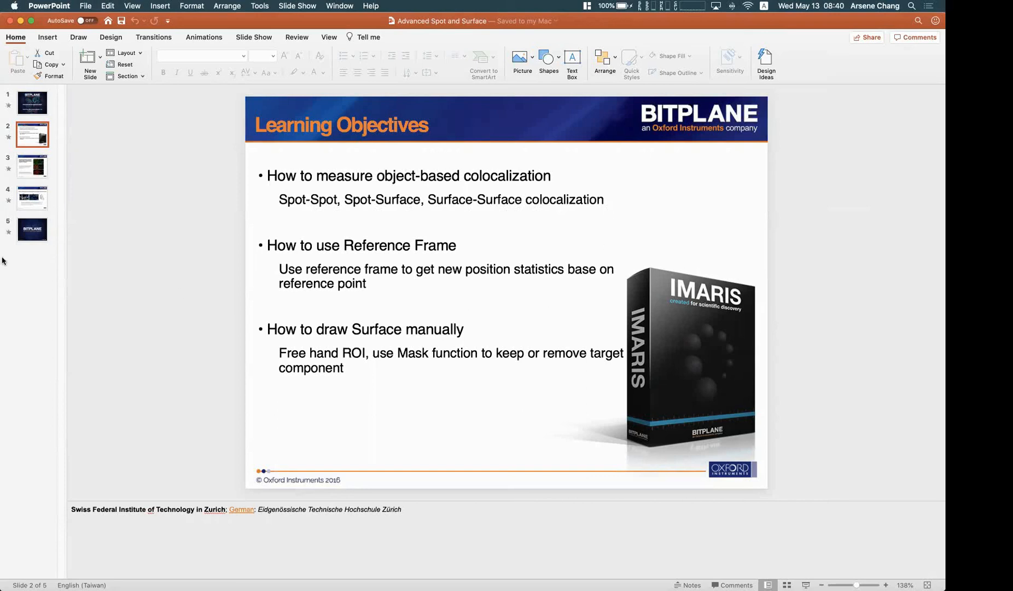
mouse_move(15, 388)
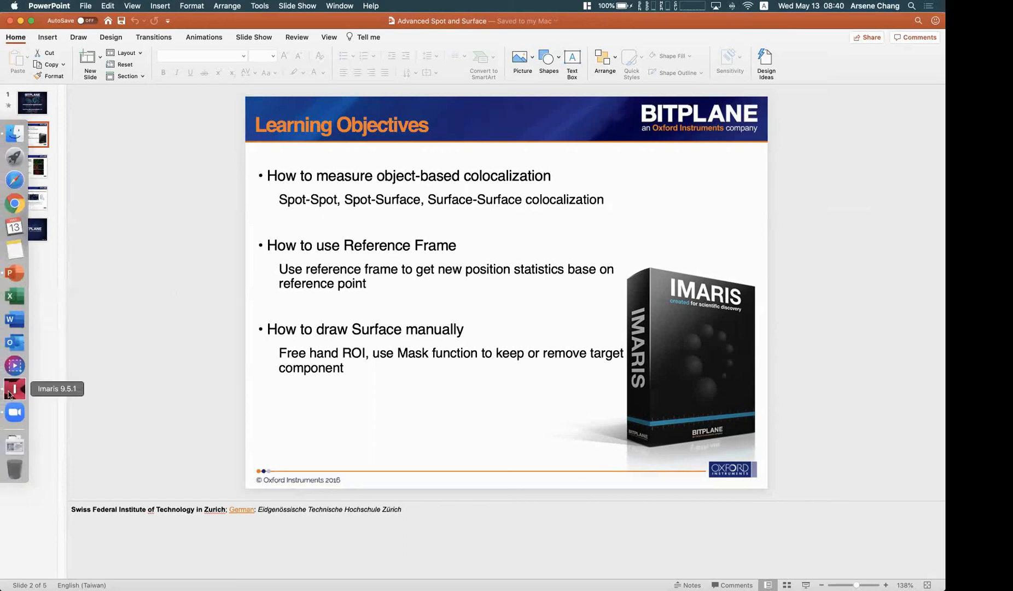
Step: Load PlantCell.ims from the Imaris Demo Images folder via Arena, then return to Arena
left_click(14, 389)
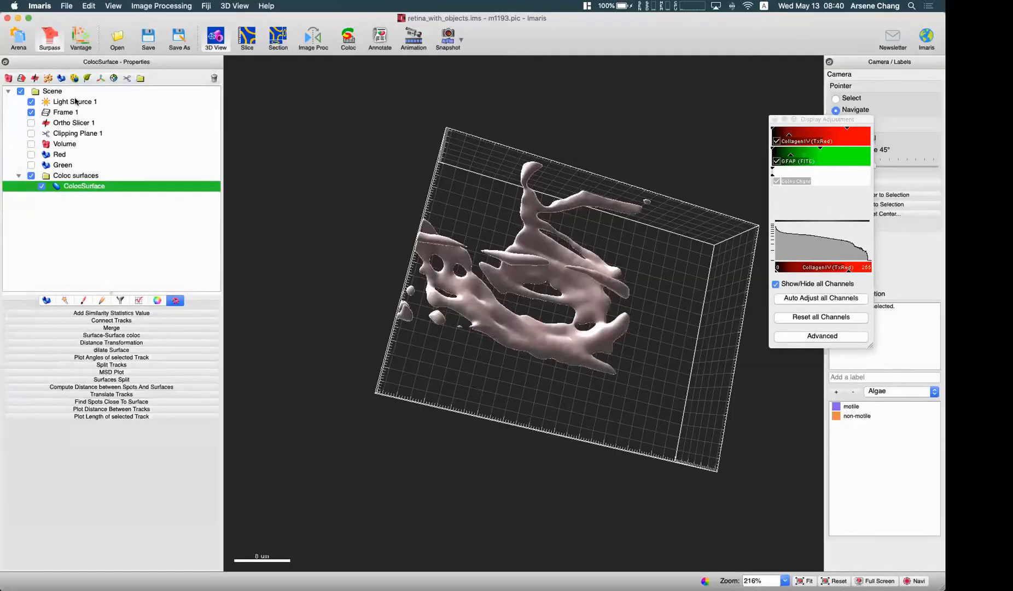
left_click(19, 39)
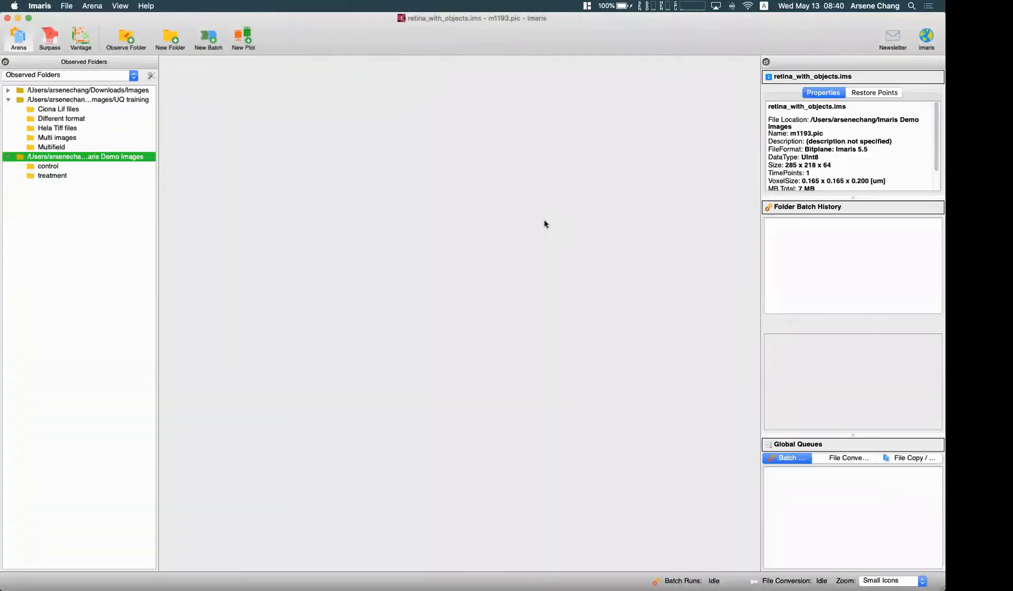
left_click(84, 156)
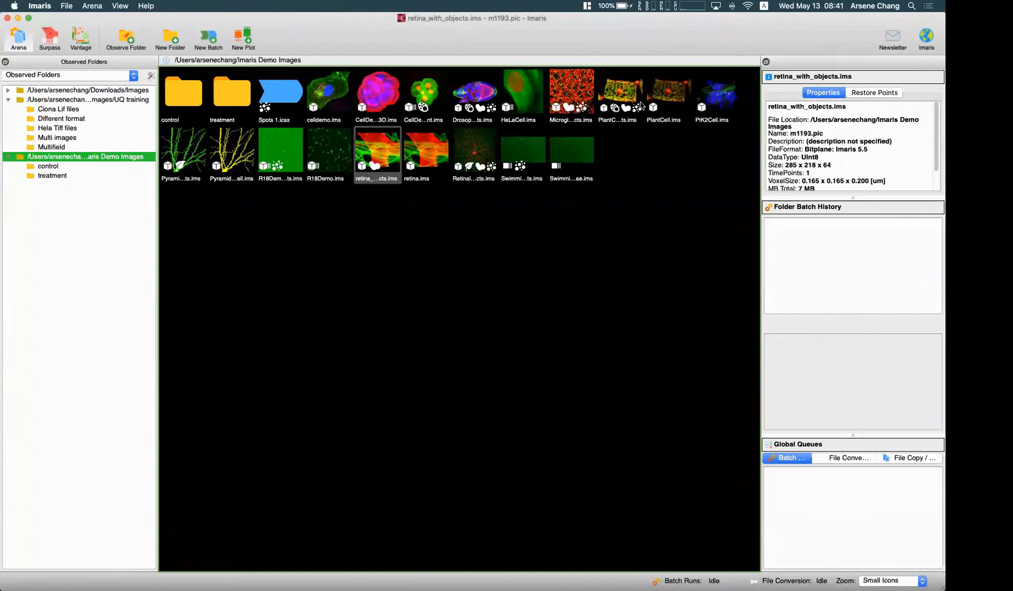
mouse_move(652, 127)
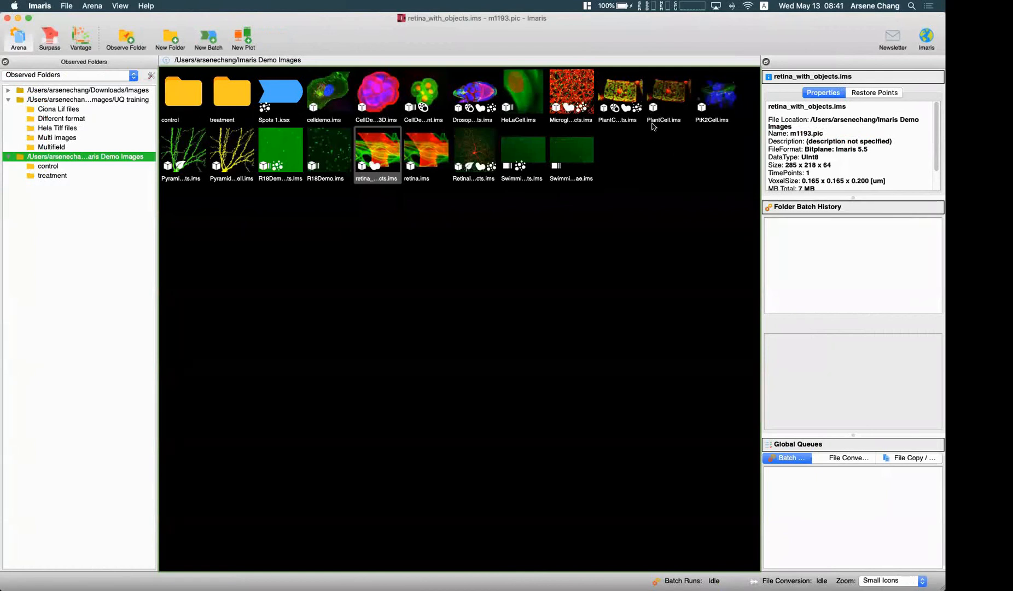
left_click(669, 91)
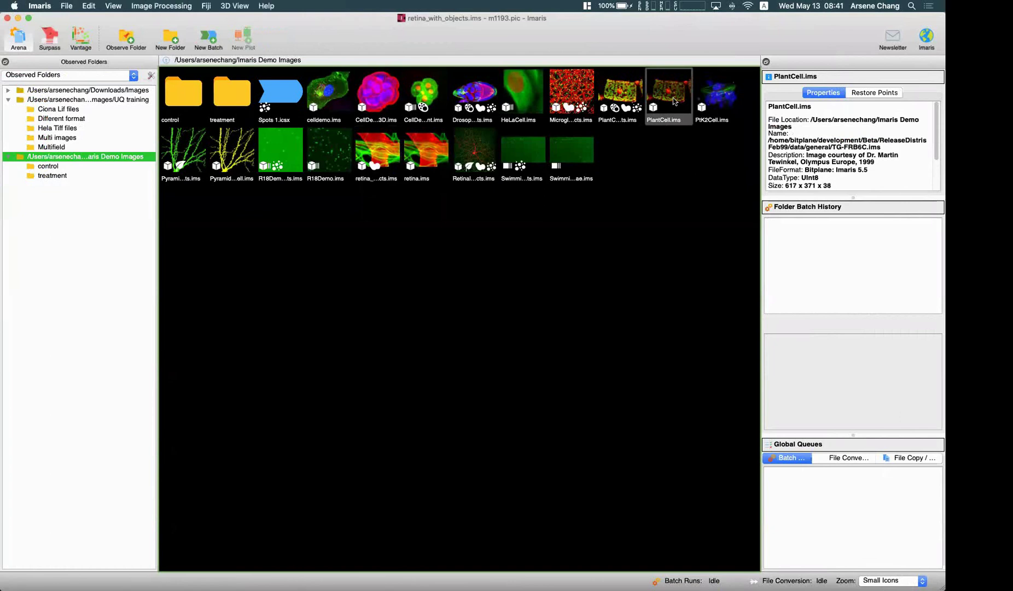
double_click(669, 91)
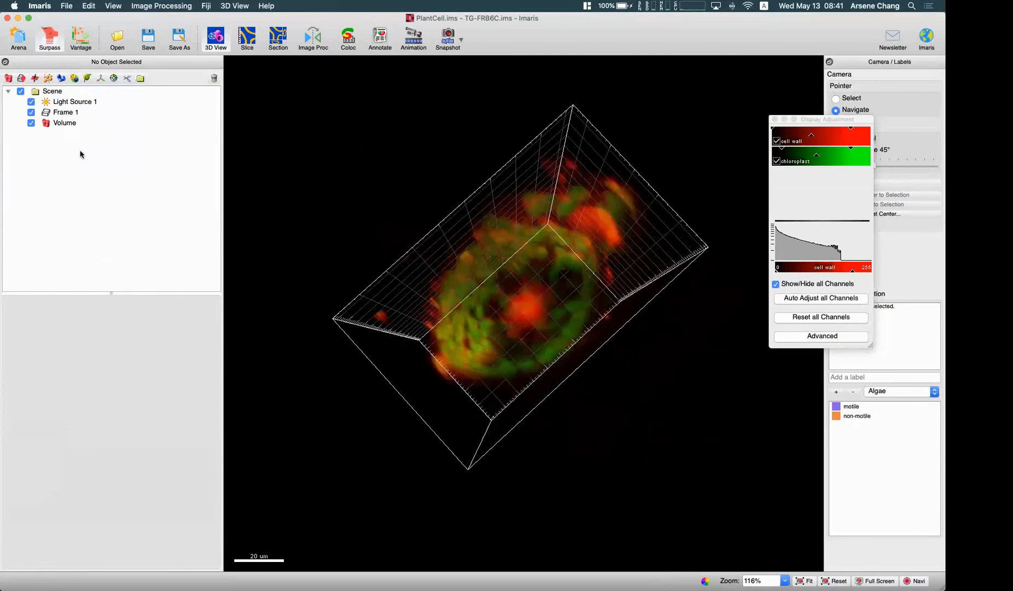
left_click(19, 38)
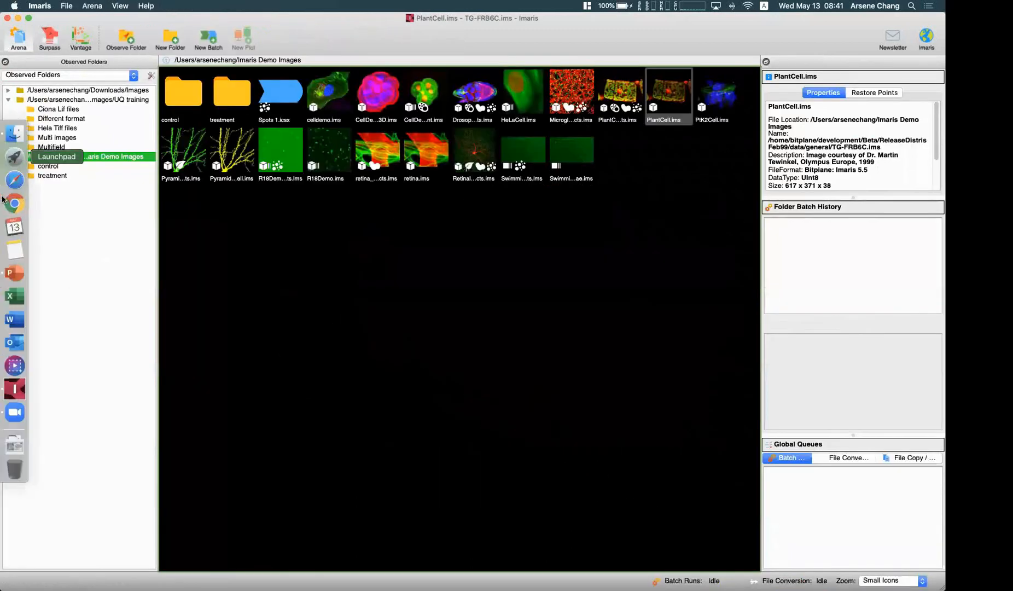